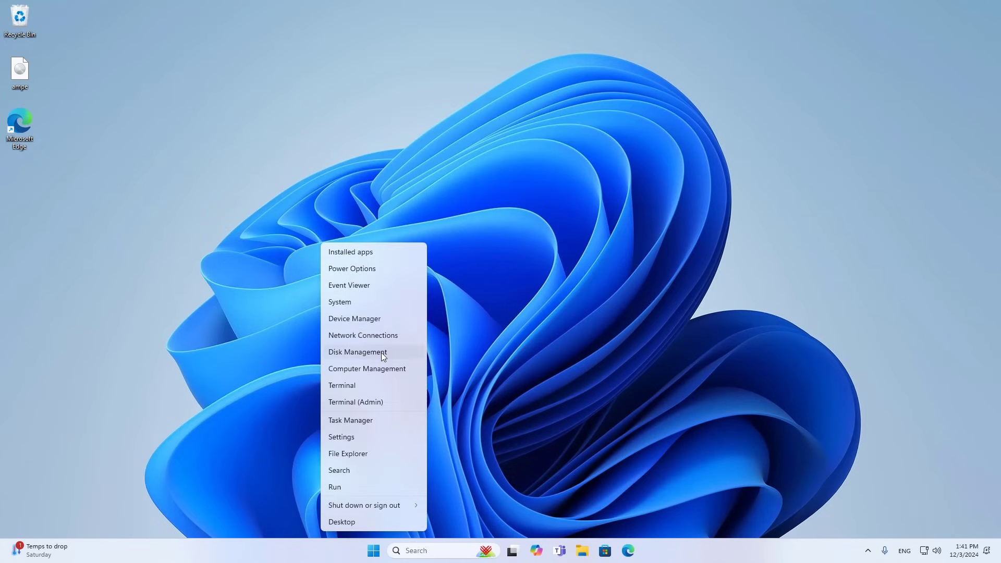
Launch Disk Management from the Win+X menu and maximize its window
click(358, 351)
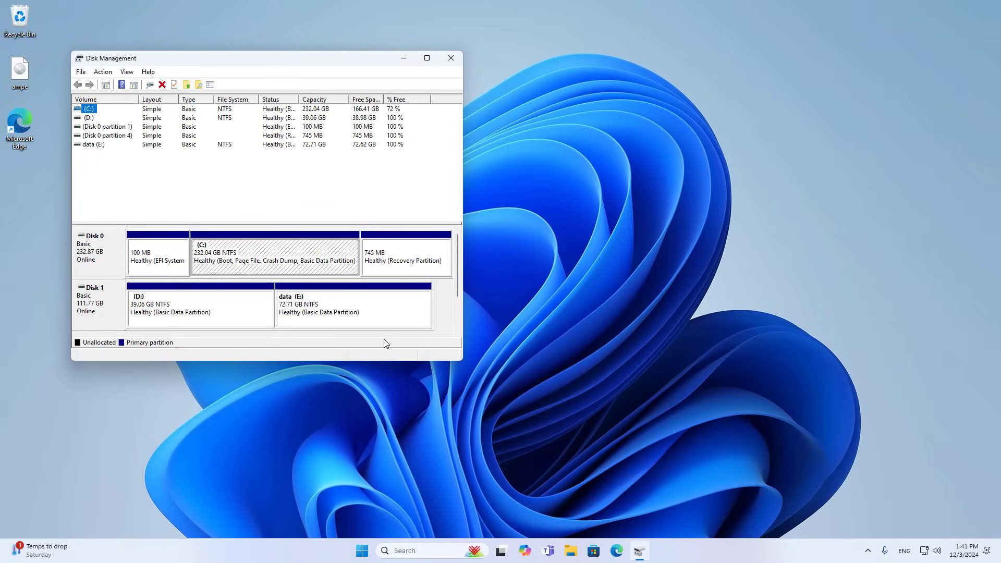
click(425, 58)
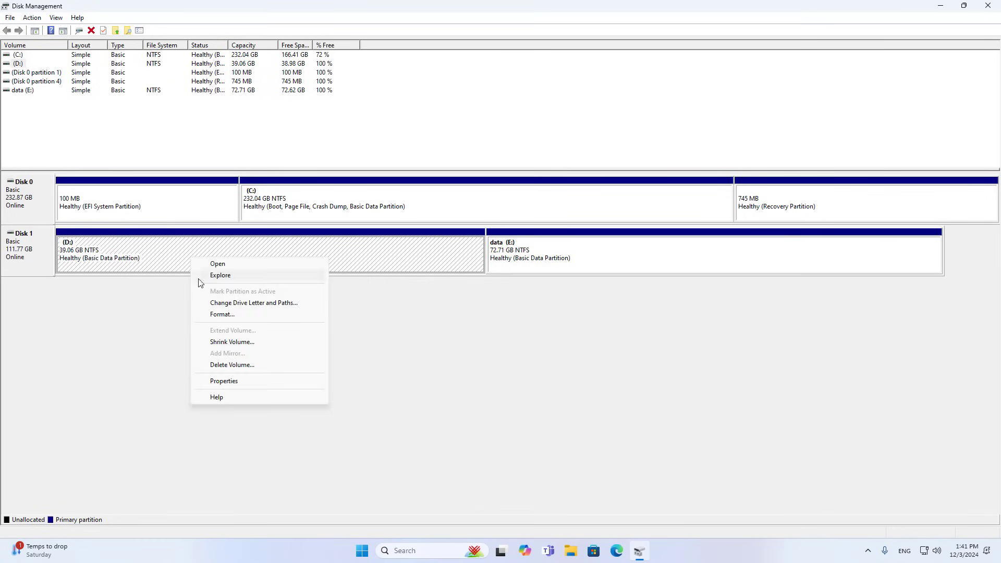
Delete the D: and data (E:) volumes on Disk 1, leaving 111.77 GB unallocated
click(231, 366)
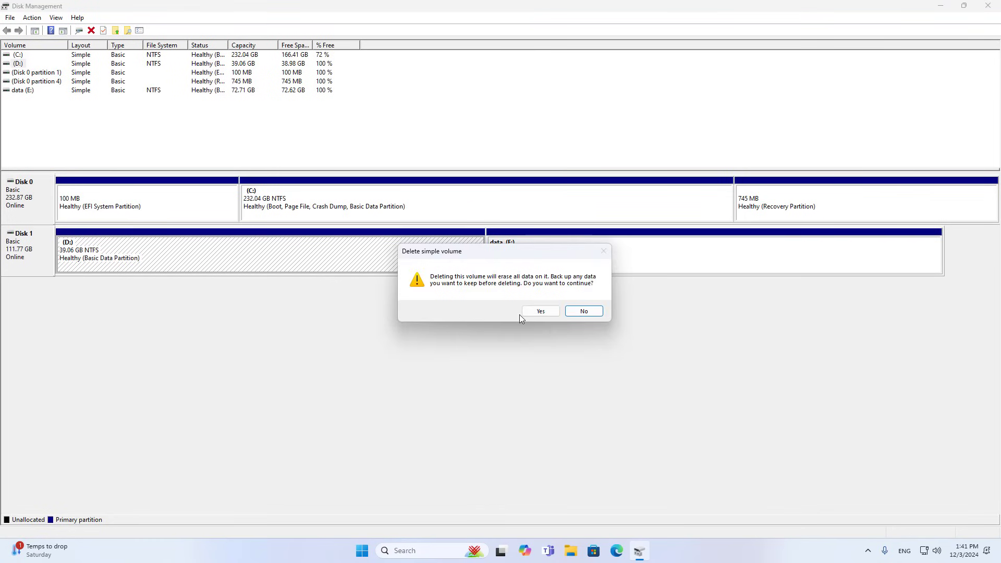
click(540, 311)
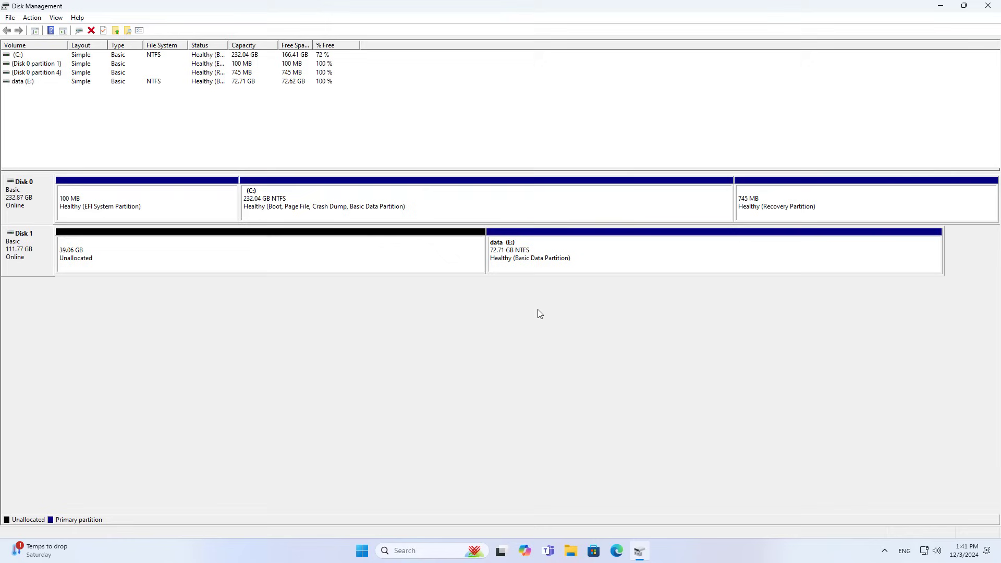
right_click(575, 252)
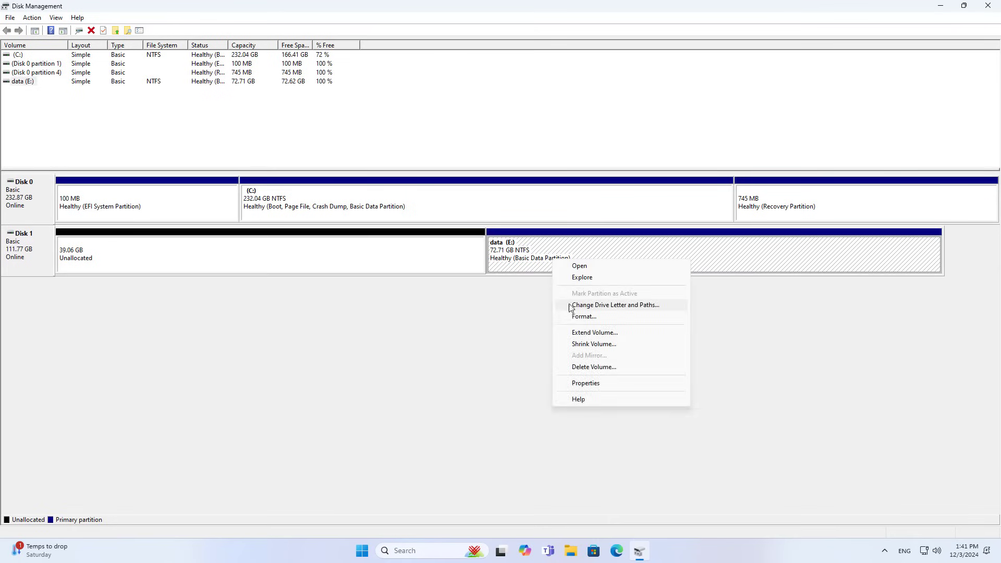
click(593, 366)
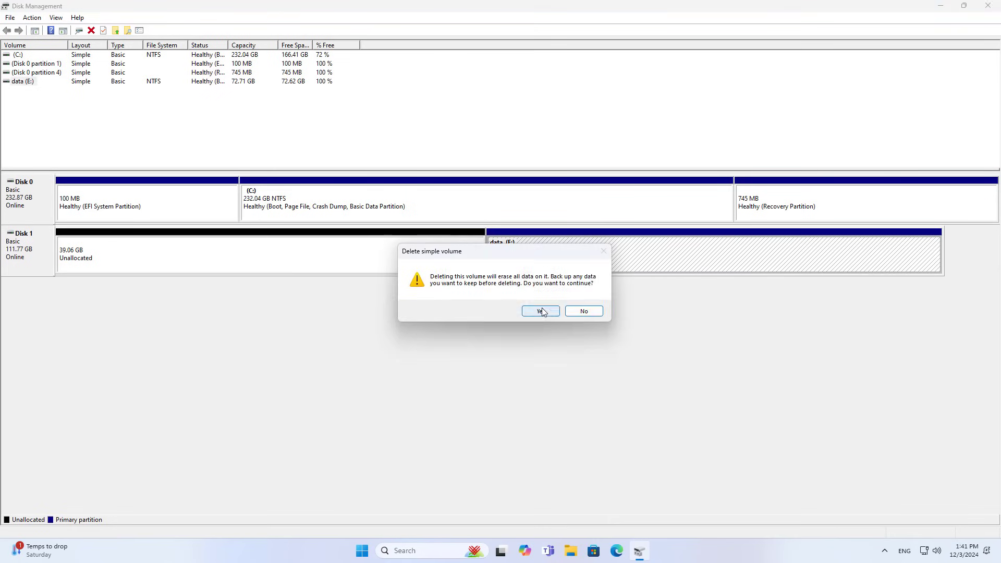
click(537, 311)
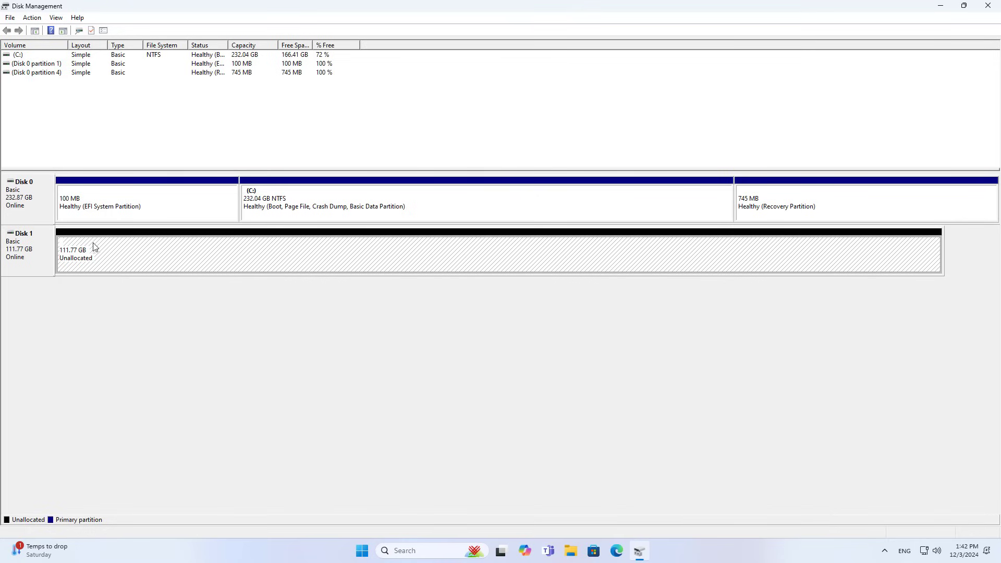
Create a new simple volume D: on Disk 1 using the full size with NTFS quick format
right_click(95, 249)
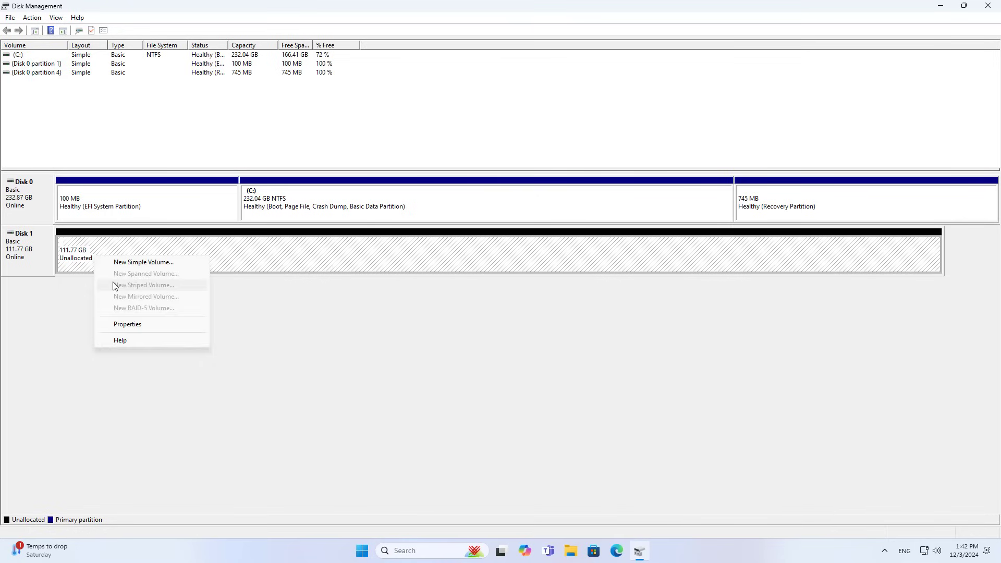
click(144, 262)
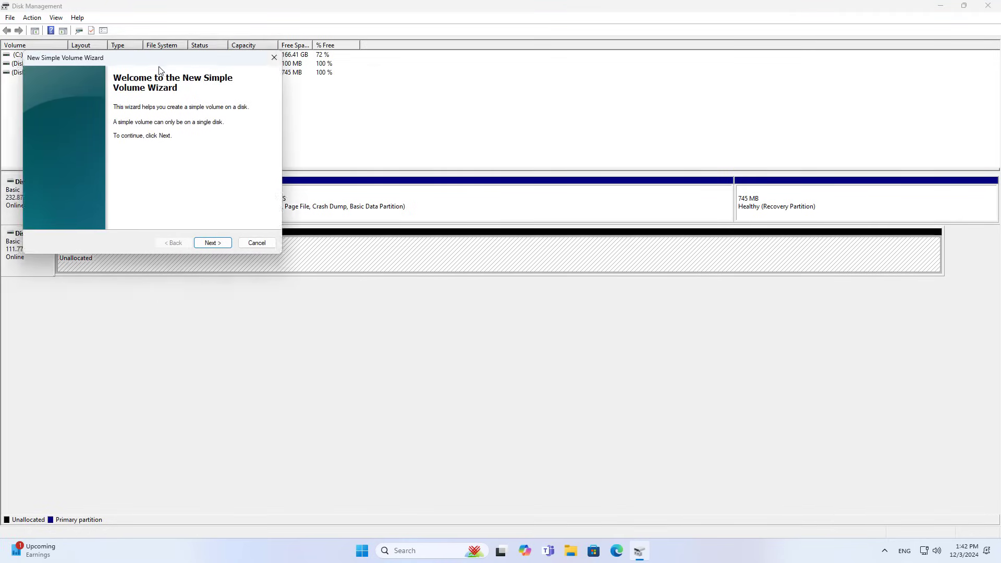
click(212, 243)
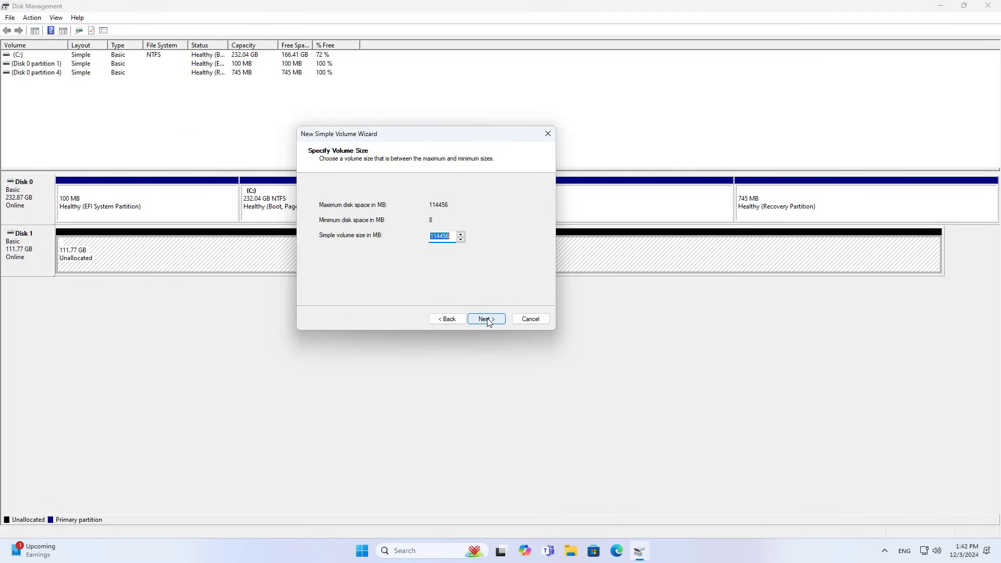
click(485, 320)
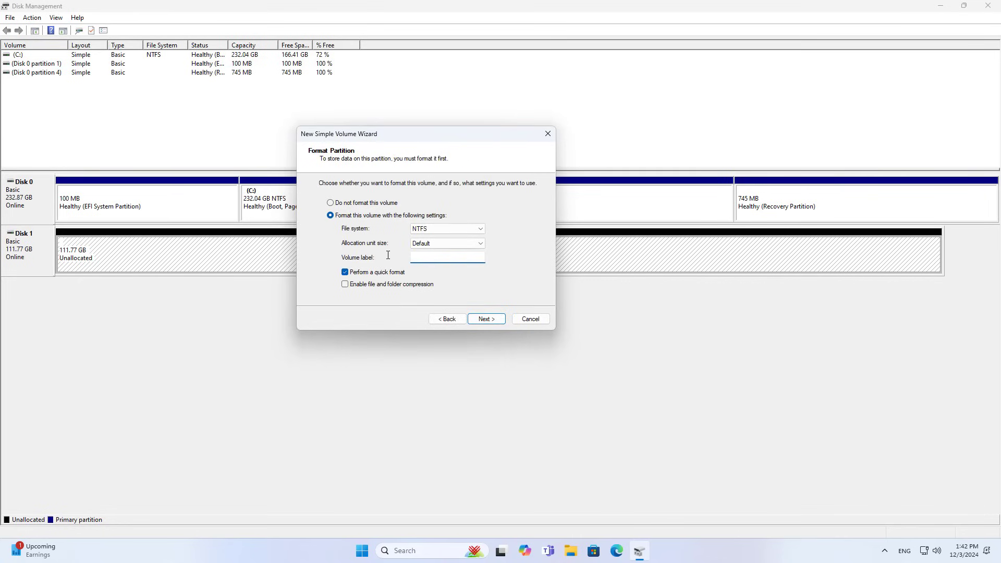
click(485, 319)
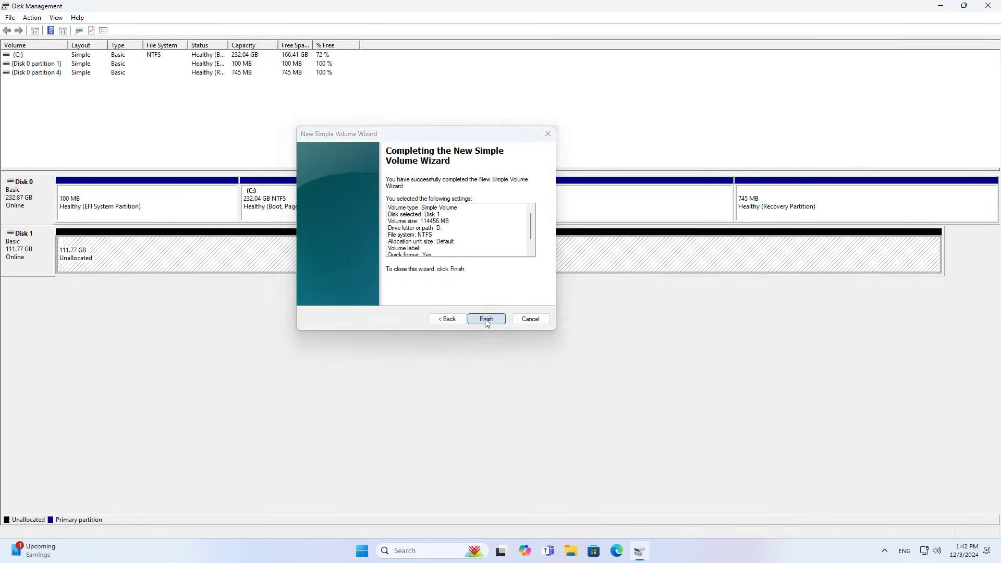
click(485, 319)
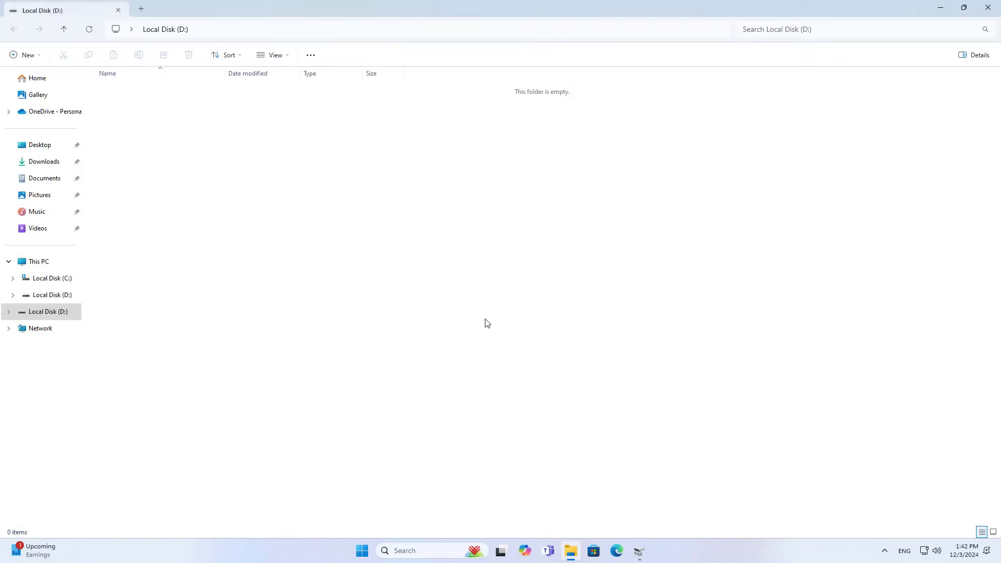
View This PC's drives, then close File Explorer and Disk Management back to the desktop
click(37, 261)
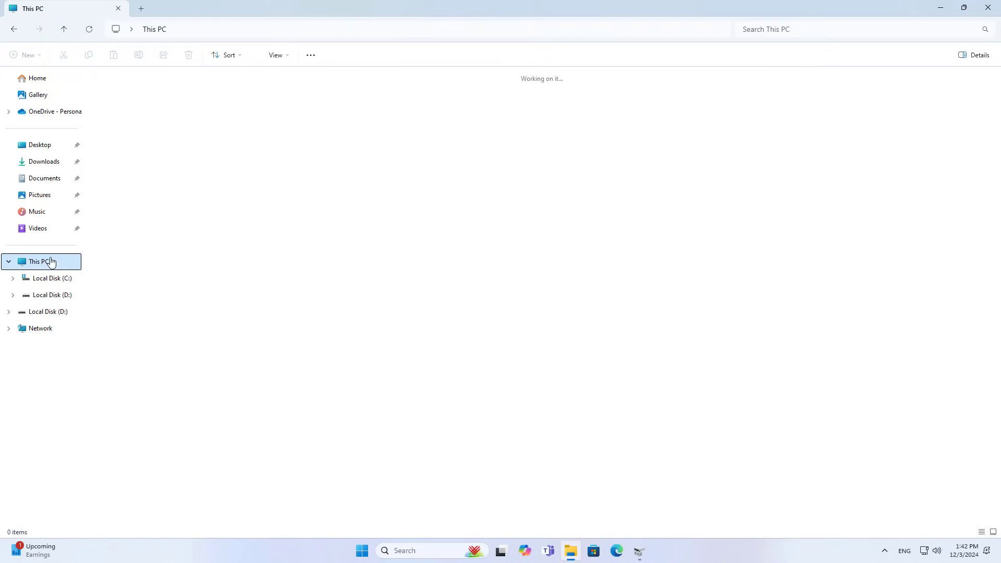
click(288, 97)
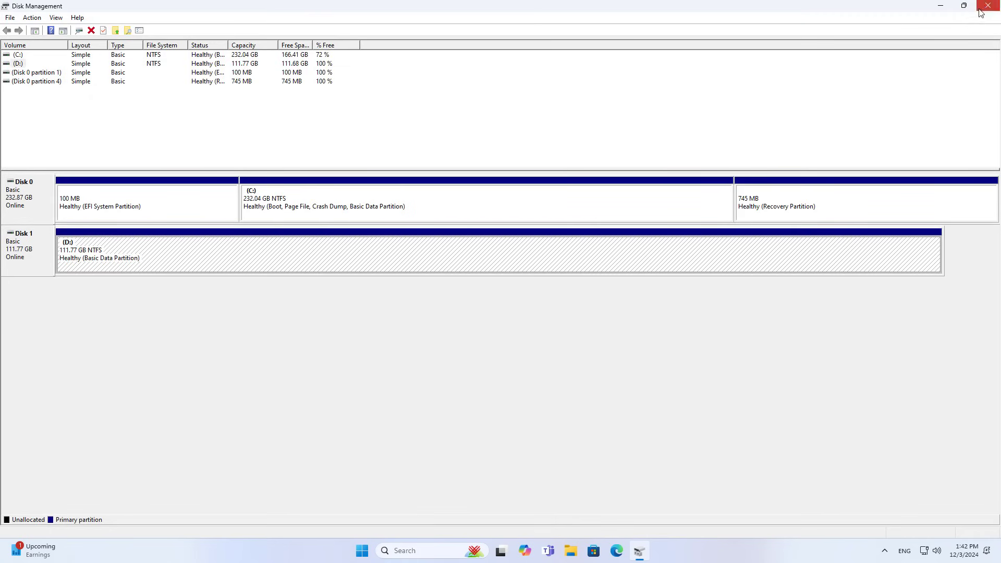
click(988, 7)
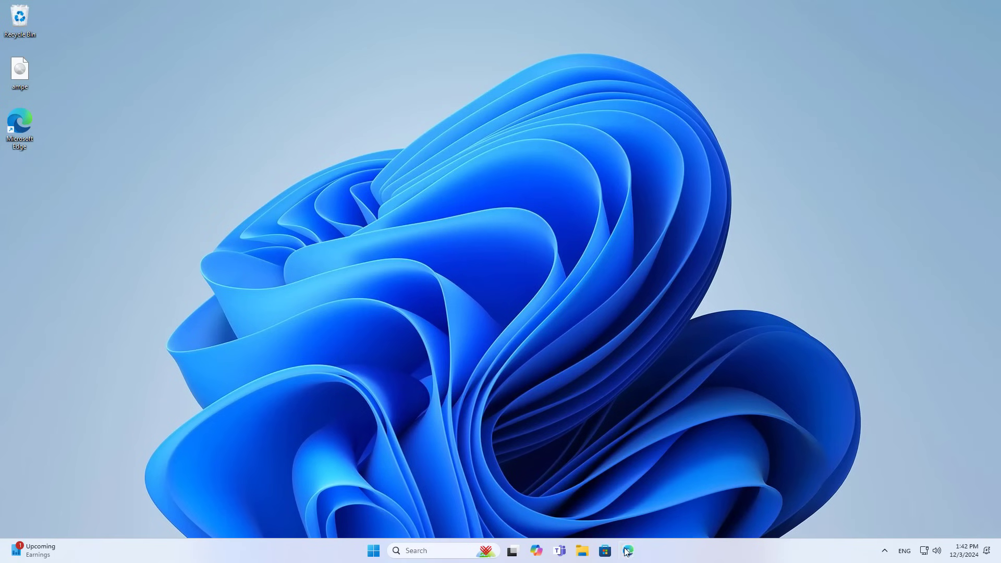
Browse to 192.168.0.1 in Edge and log into the router as admin
click(627, 550)
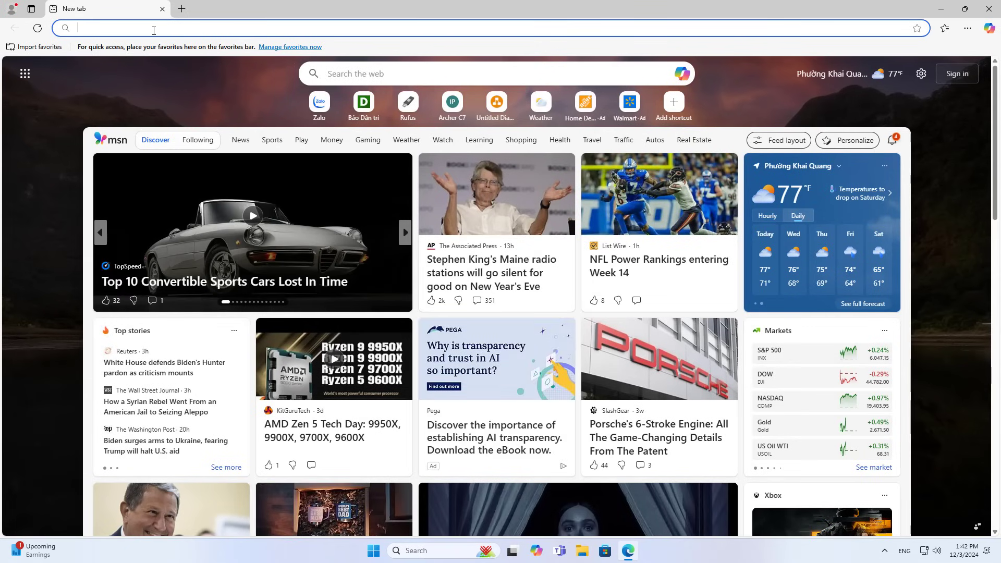
text(192.168.0.1)
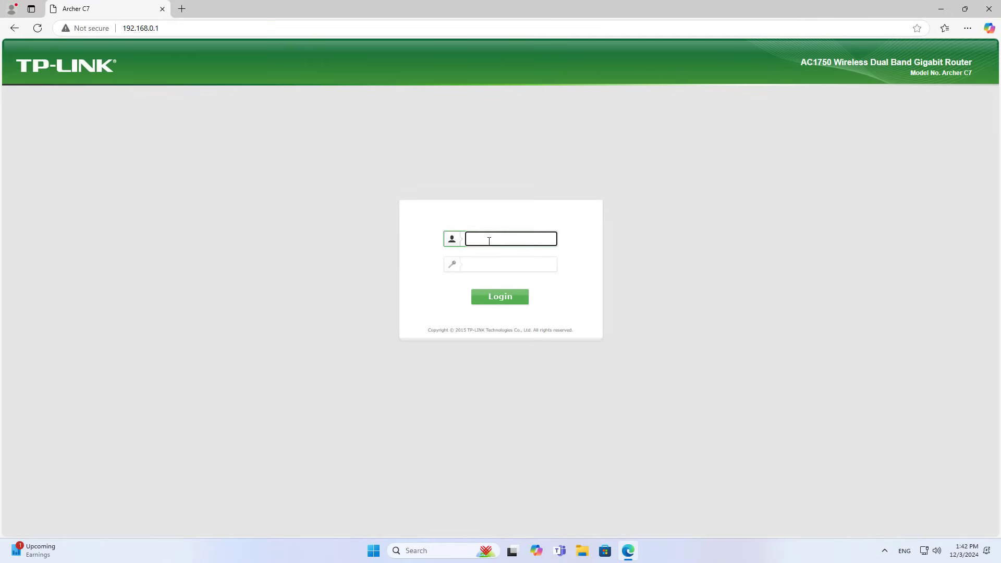
text(admin)
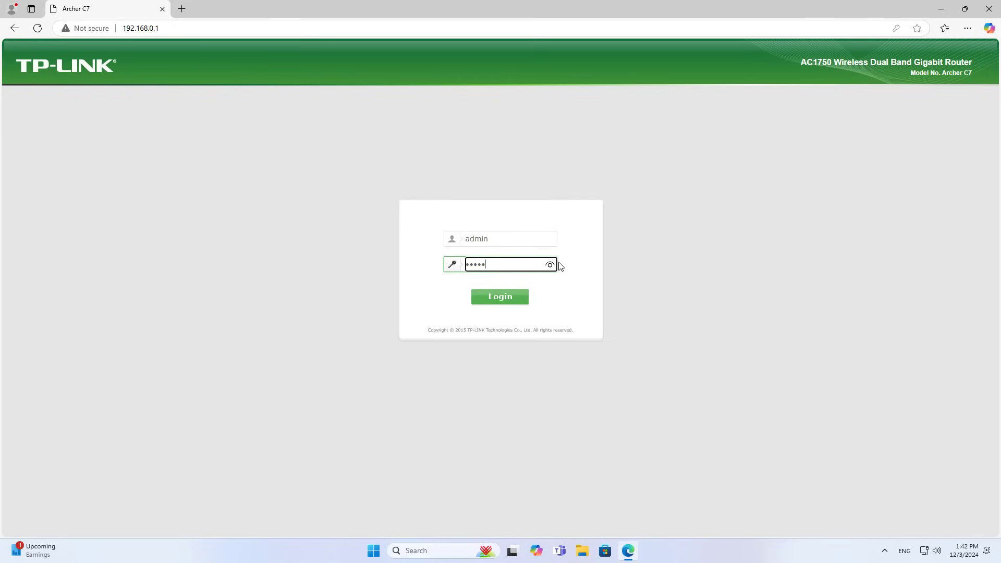
click(549, 264)
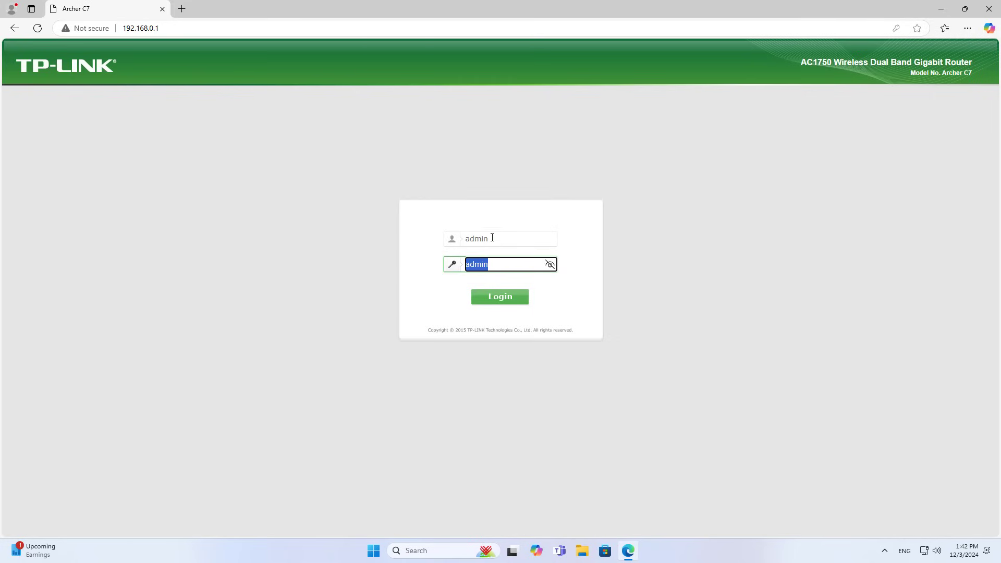
click(500, 296)
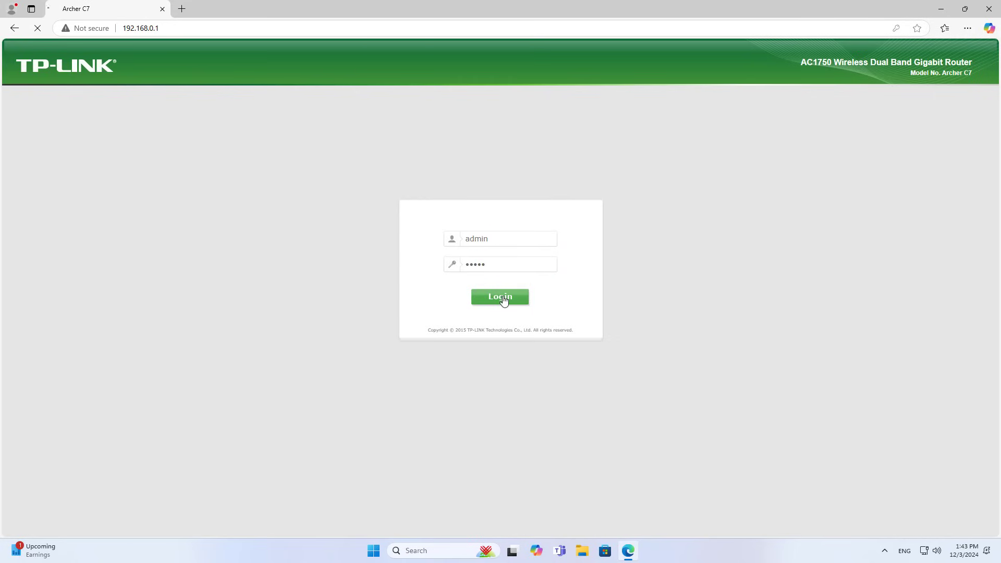
click(499, 296)
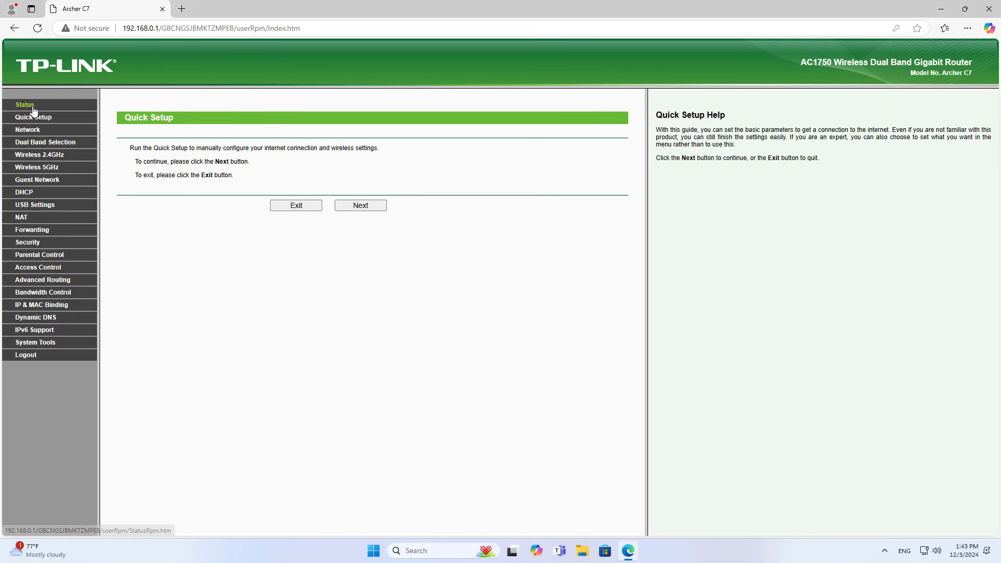
mouse_move(49, 213)
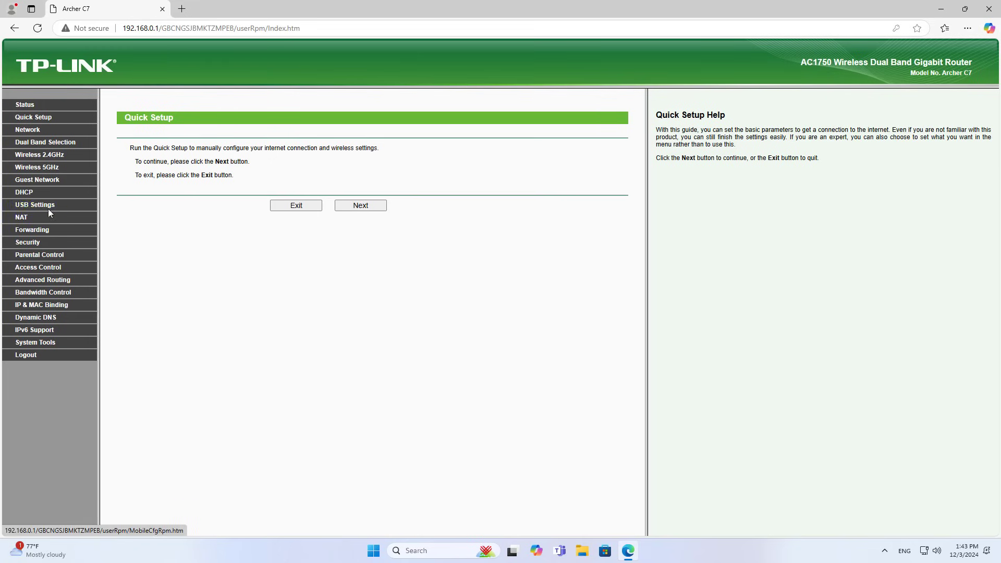
Check under USB Settings > Disk Settings that volume1 (111.8 GB) is active, then go to Folder Sharing
click(35, 204)
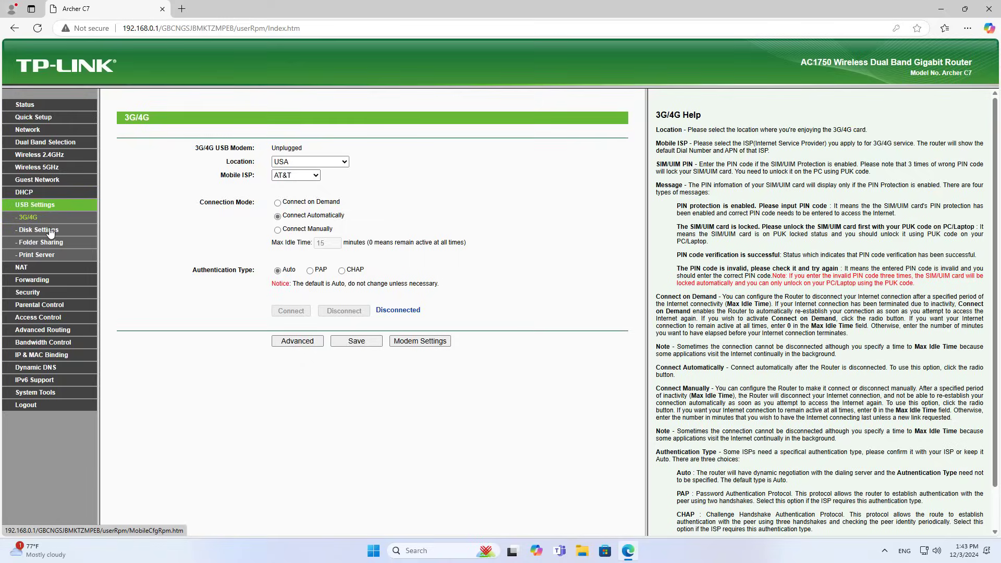
click(38, 230)
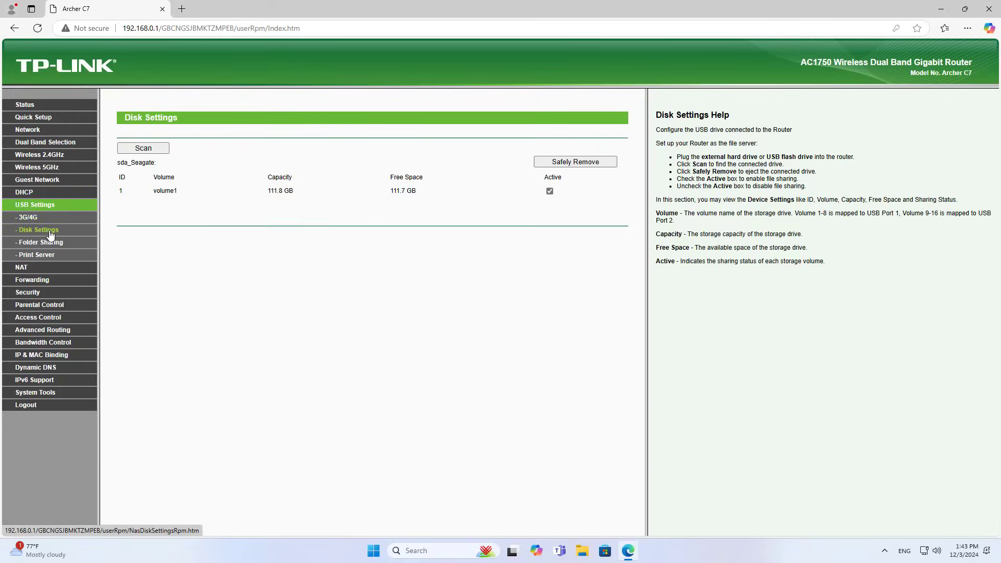
drag(152, 190, 394, 190)
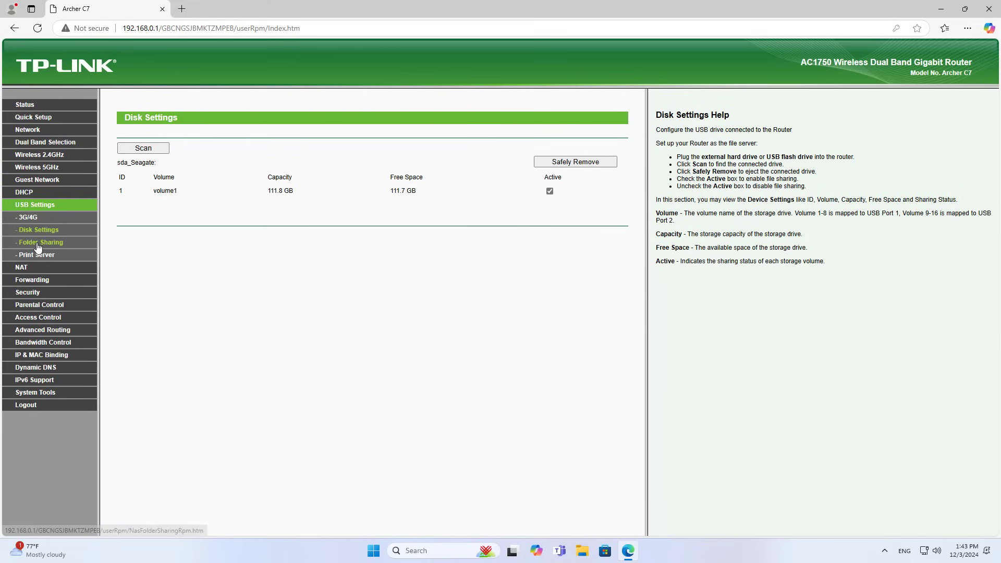
click(40, 242)
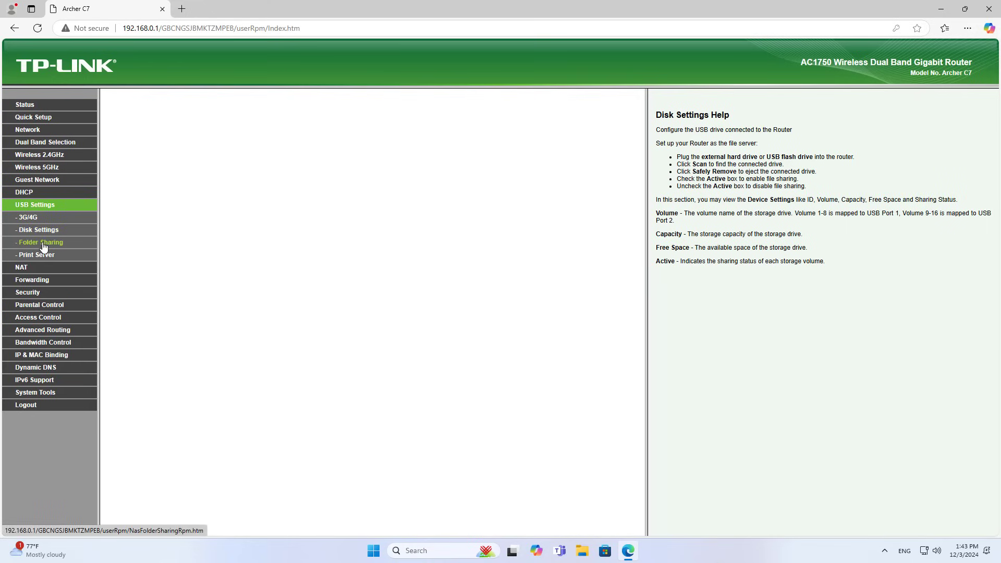
Copy the Network Neighborhood share address \\192.168.0.1 from the Folder Sharing page
click(41, 242)
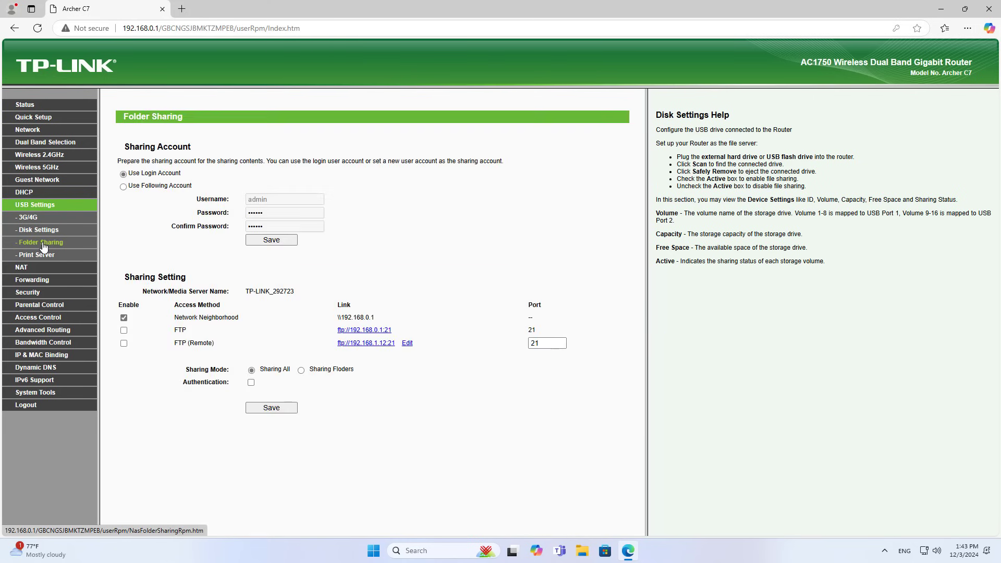
click(41, 242)
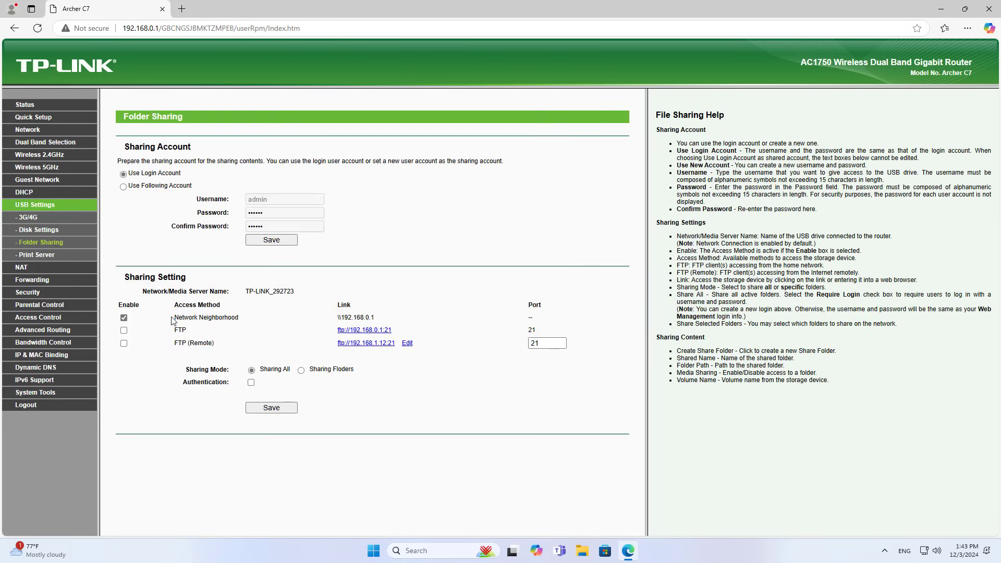
double_click(356, 317)
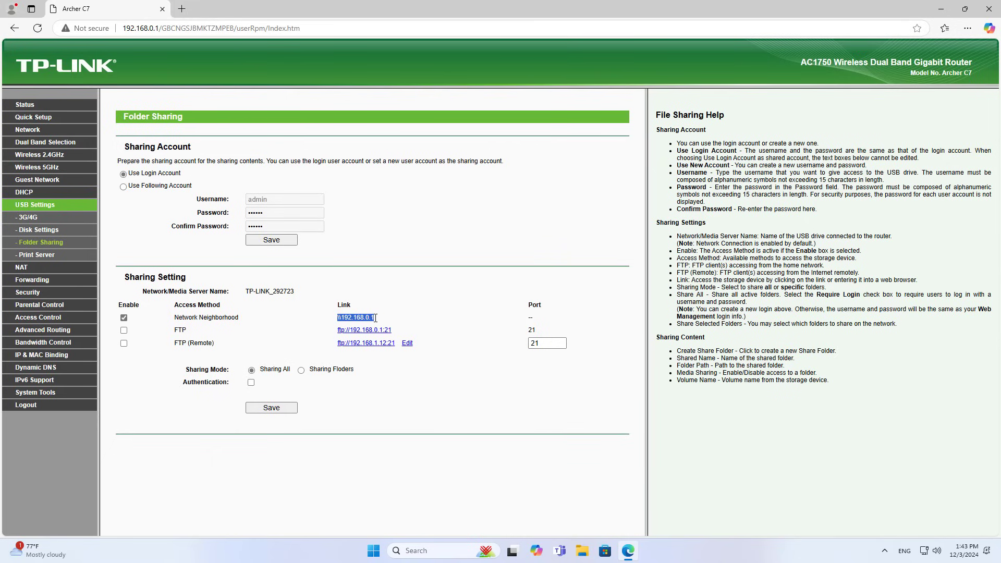
right_click(355, 317)
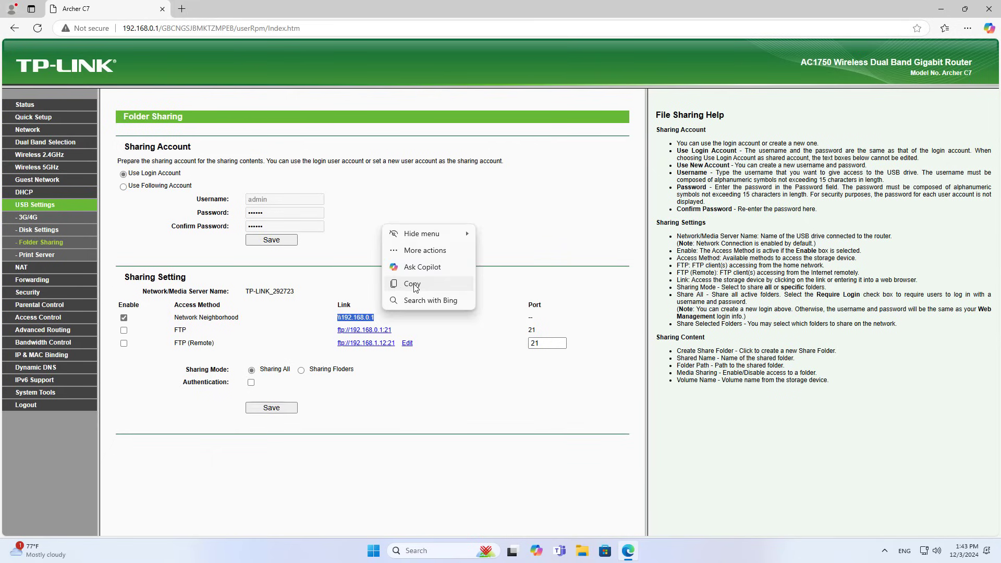
click(412, 283)
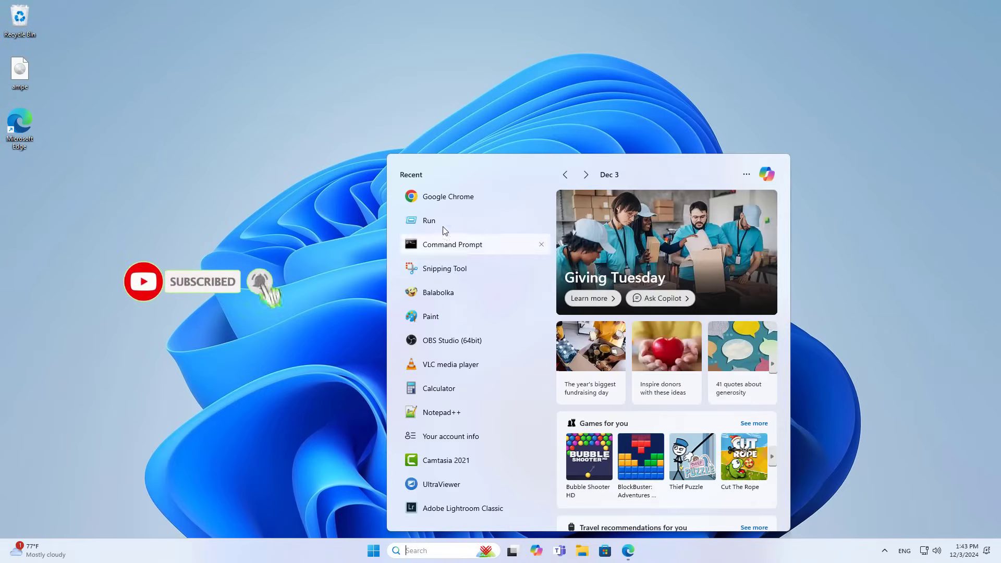
Run \\192.168.0.1 to open the router share showing its volume1 folder
click(429, 220)
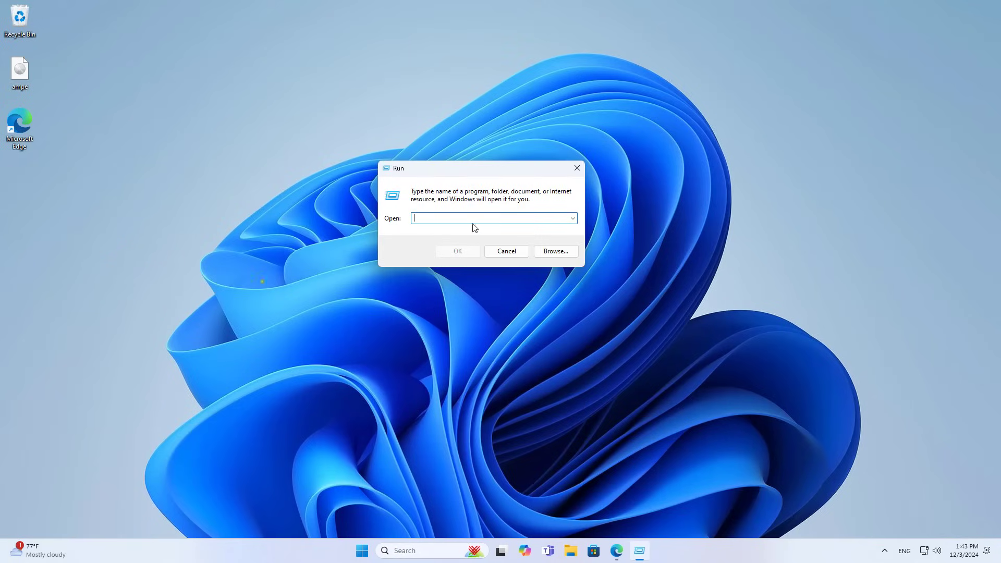
text(\\192.168.0.1)
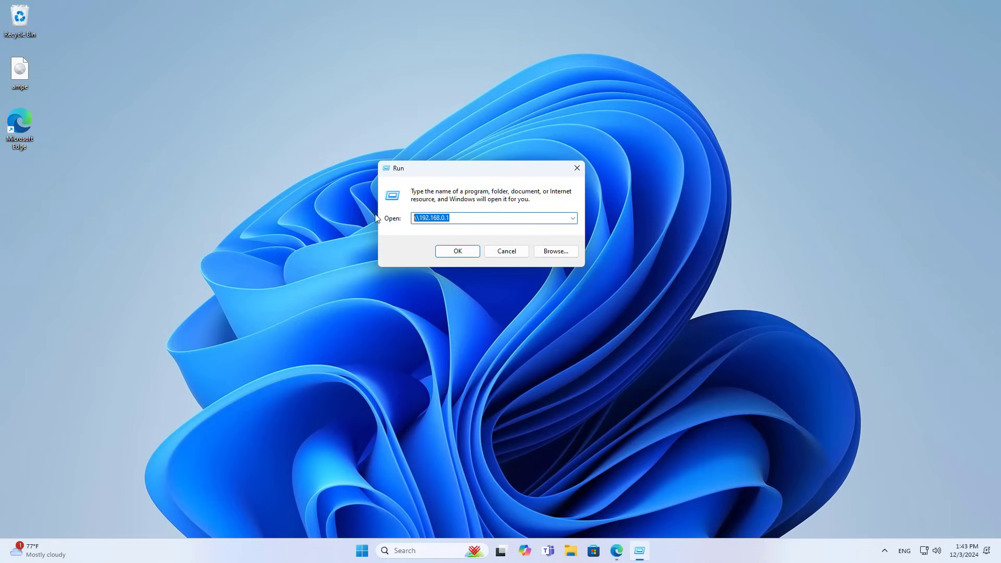
click(456, 252)
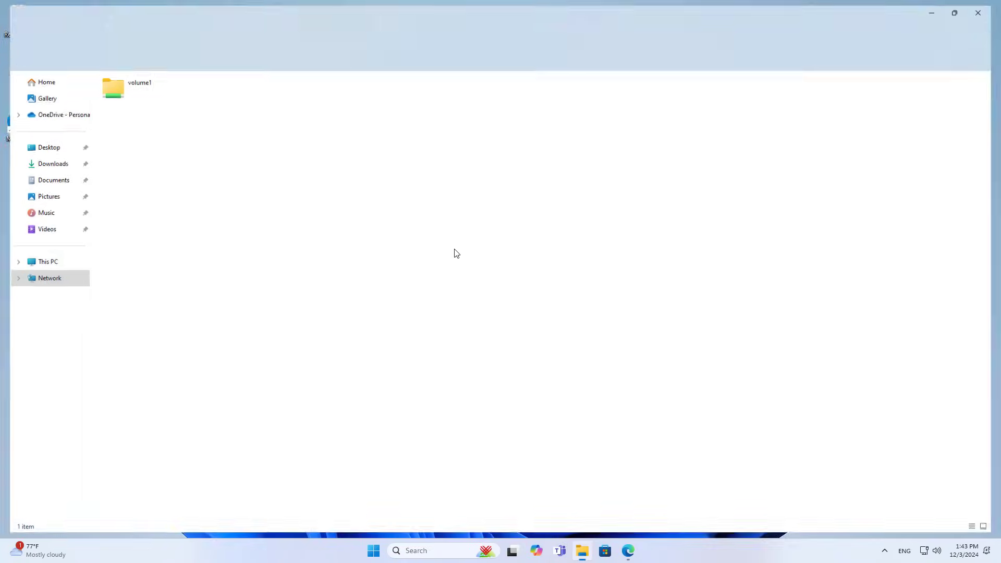
Open volume1 on the share holding the ampe disc image, then return to the router page
click(156, 84)
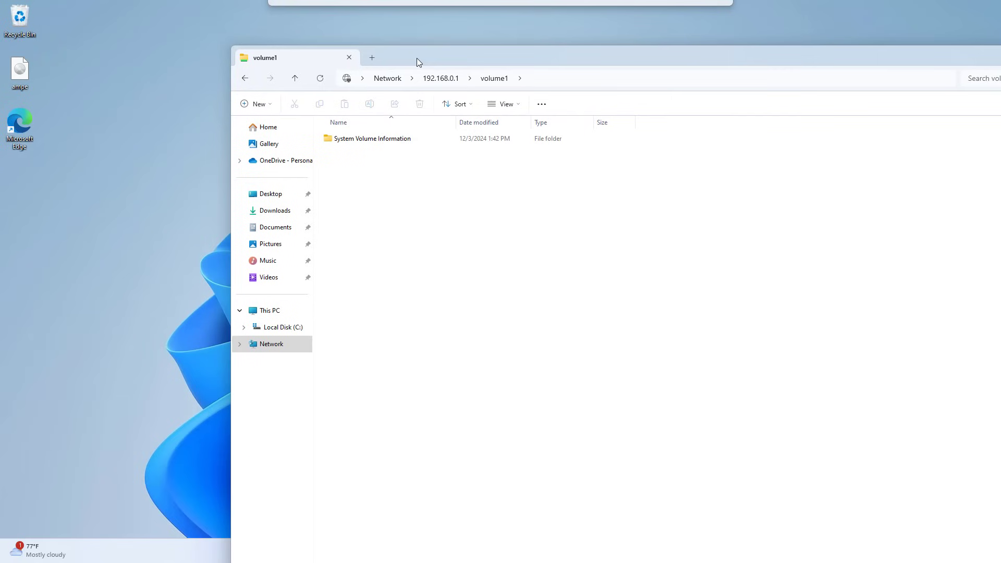
mouse_move(483, 314)
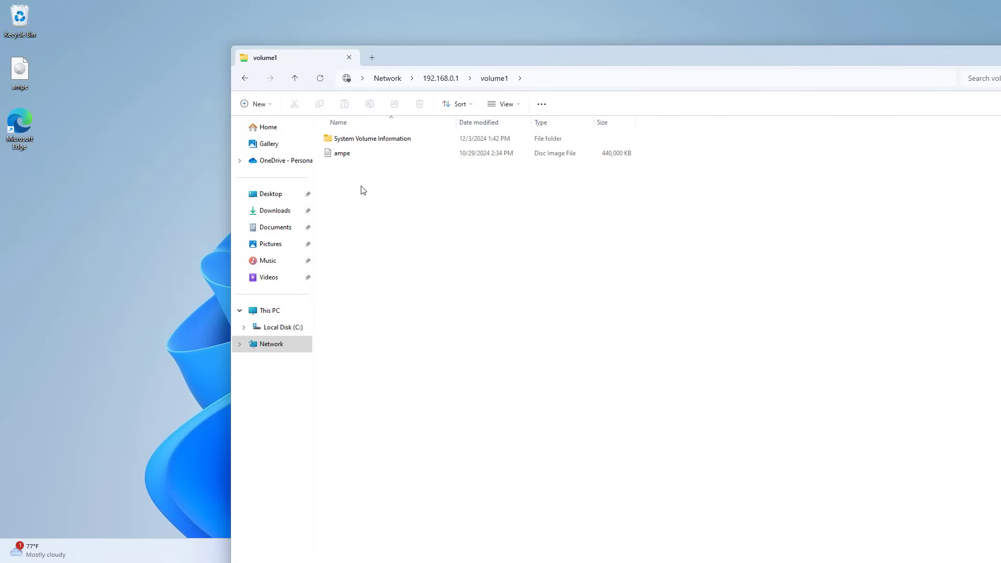
click(348, 56)
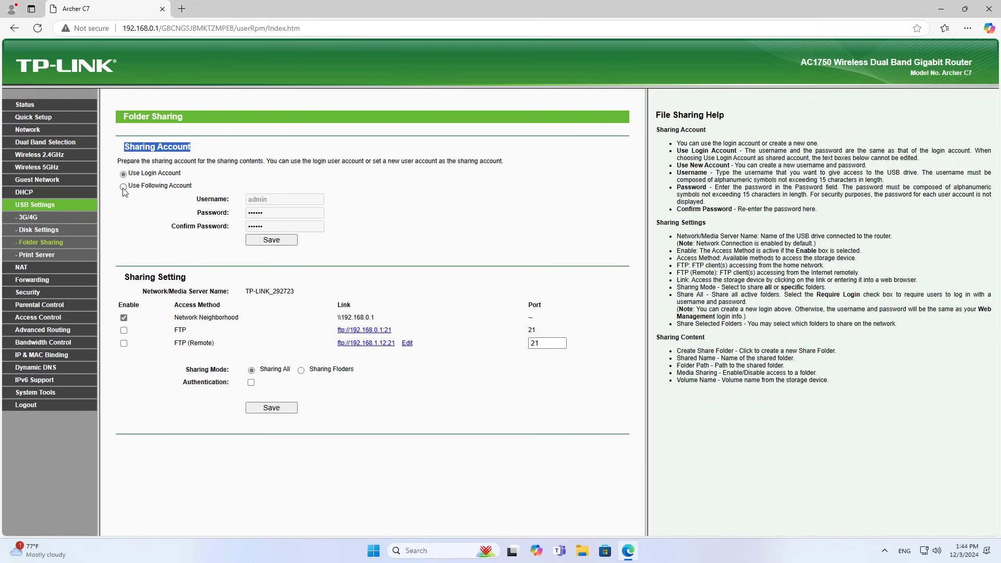
Save a custom sharing account 'bth' with its own password instead of the login account
click(123, 185)
text(bth)
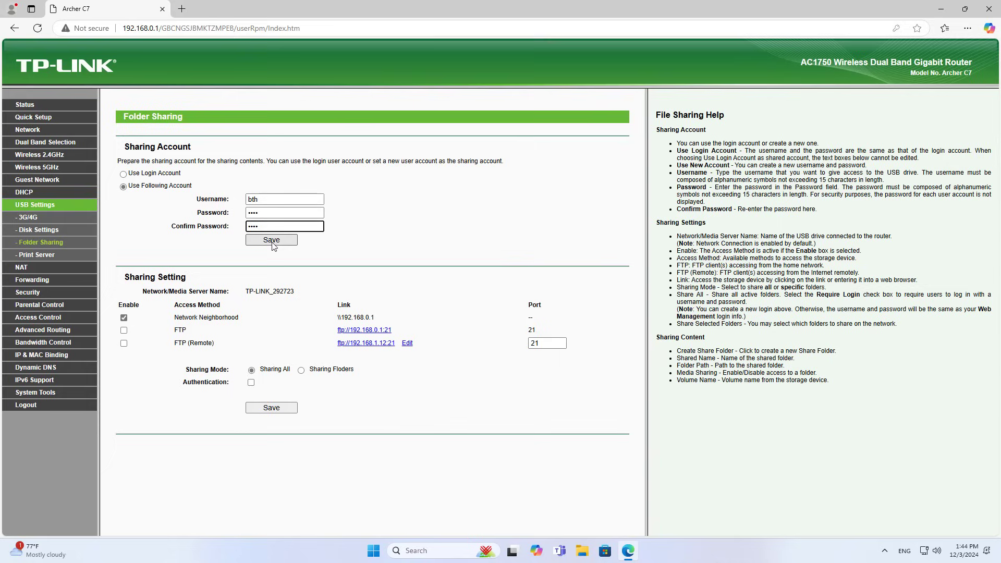
click(271, 241)
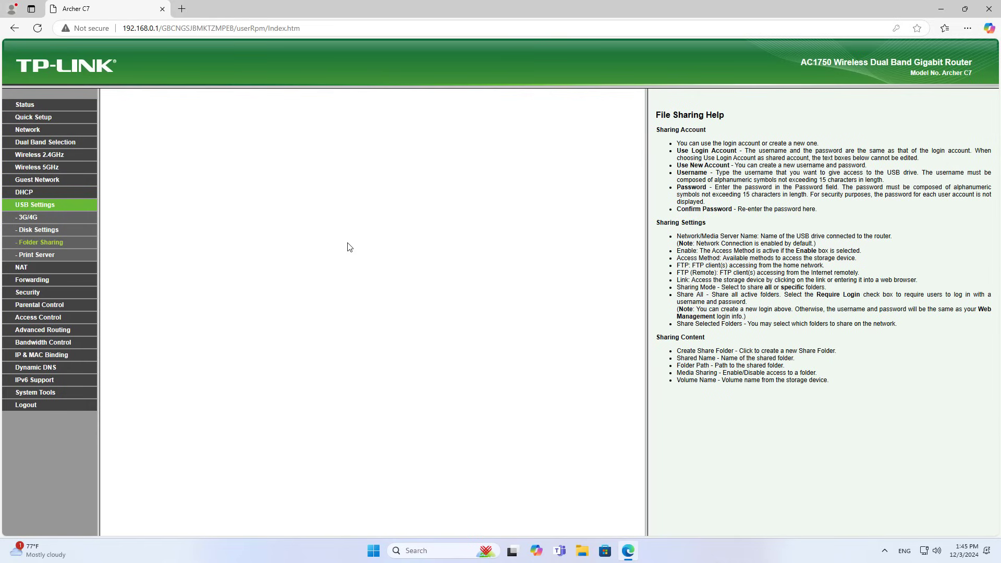
click(41, 242)
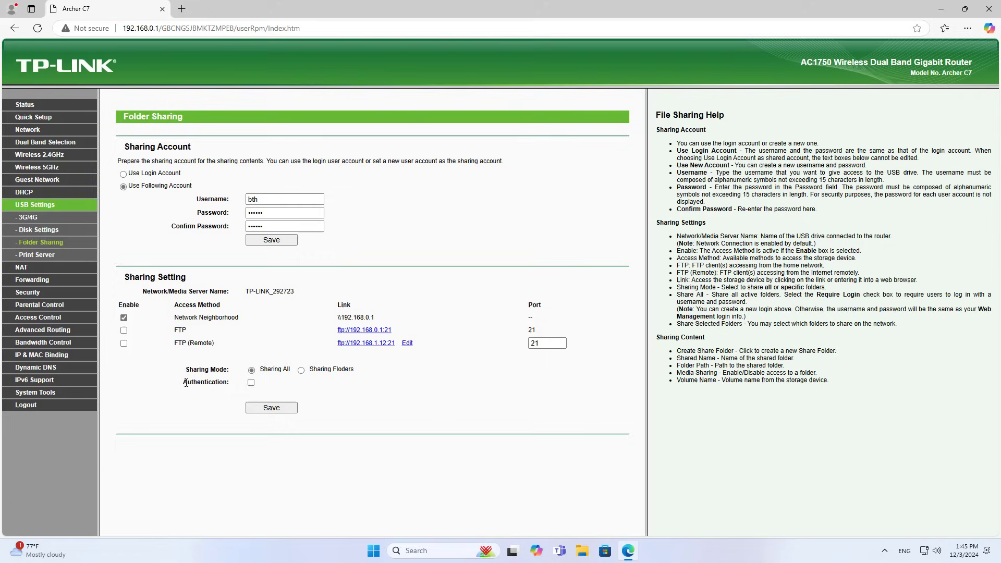
Enable Authentication so shared drive access requires the bth account
click(252, 383)
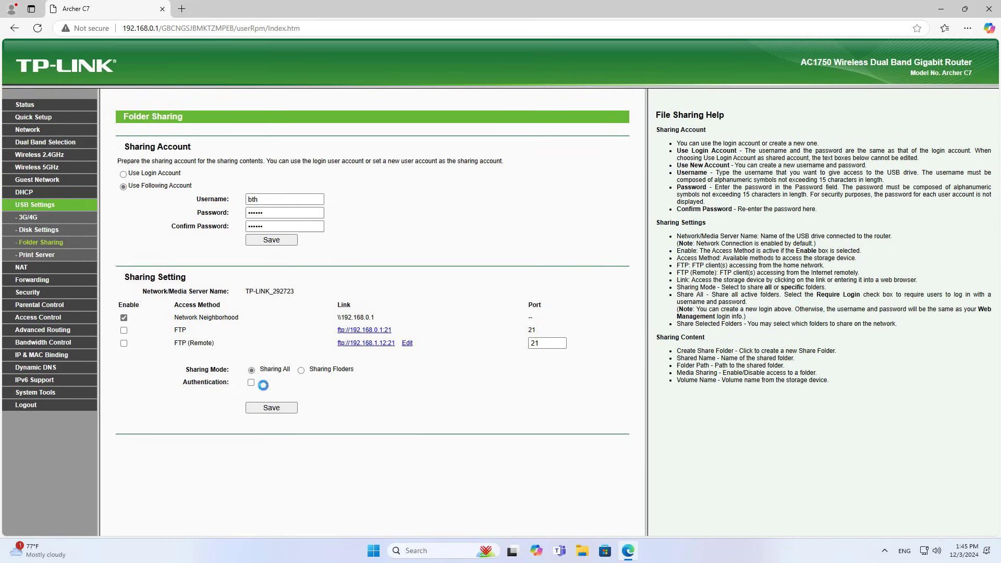
click(252, 382)
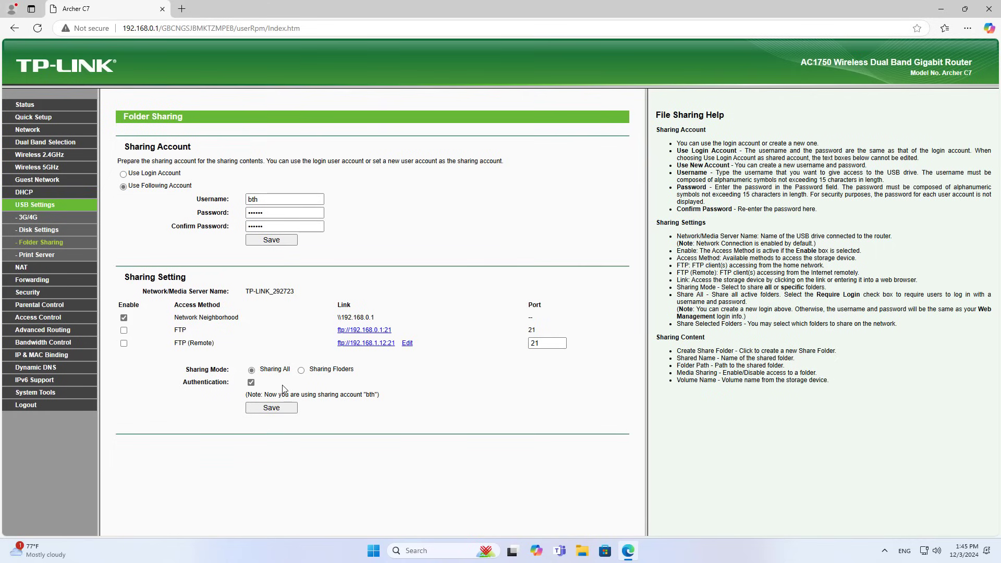
Reboot the router from System Tools > Reboot
click(38, 354)
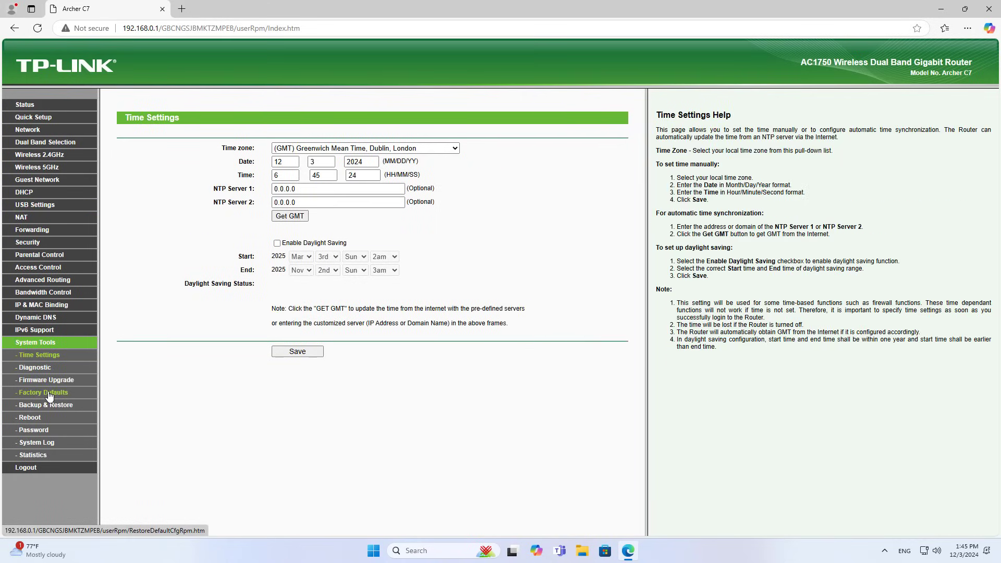
click(29, 417)
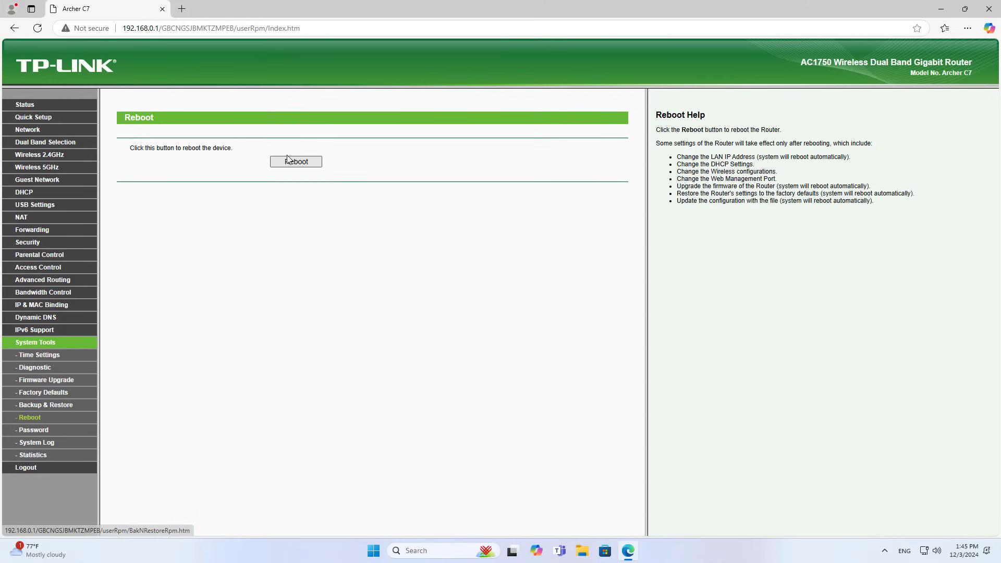
click(295, 160)
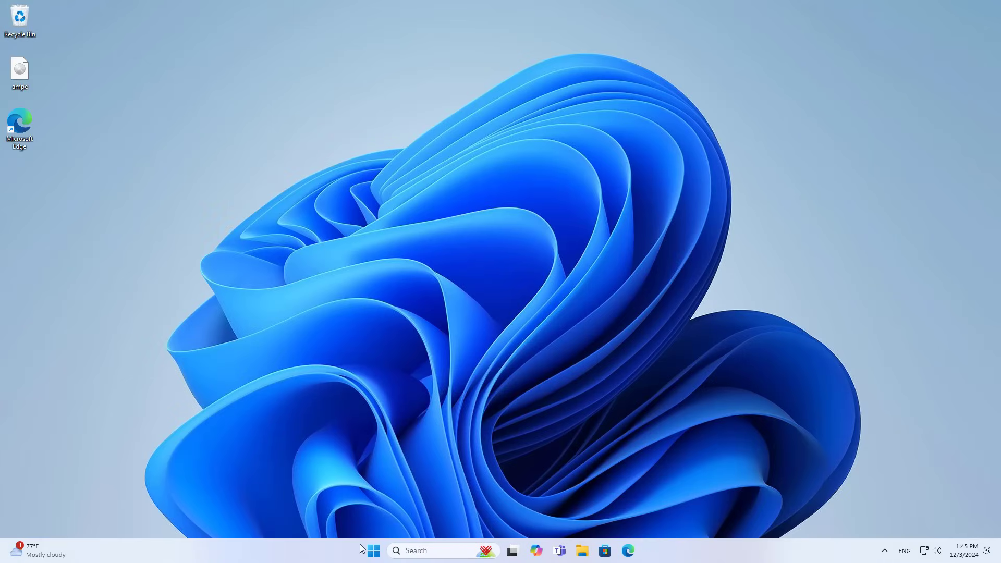
Sign in to \\192.168.0.1\volume1 as bth and confirm ampe.iso is listed
click(373, 551)
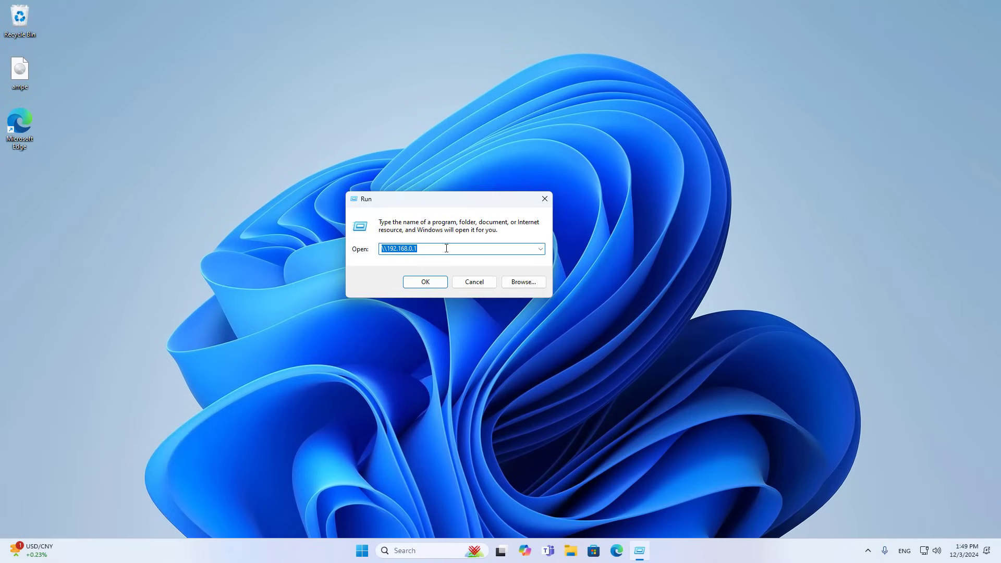
click(425, 282)
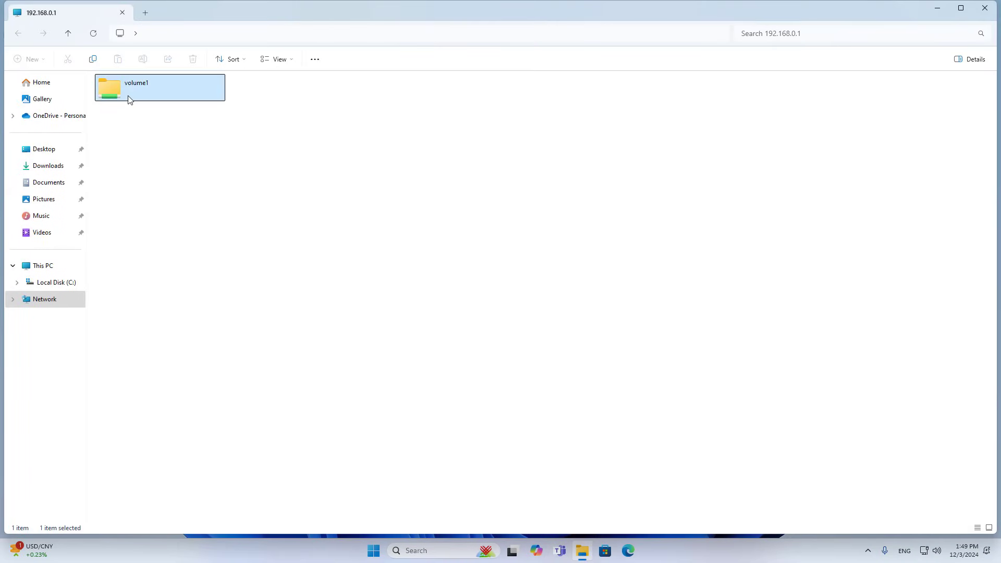
double_click(159, 88)
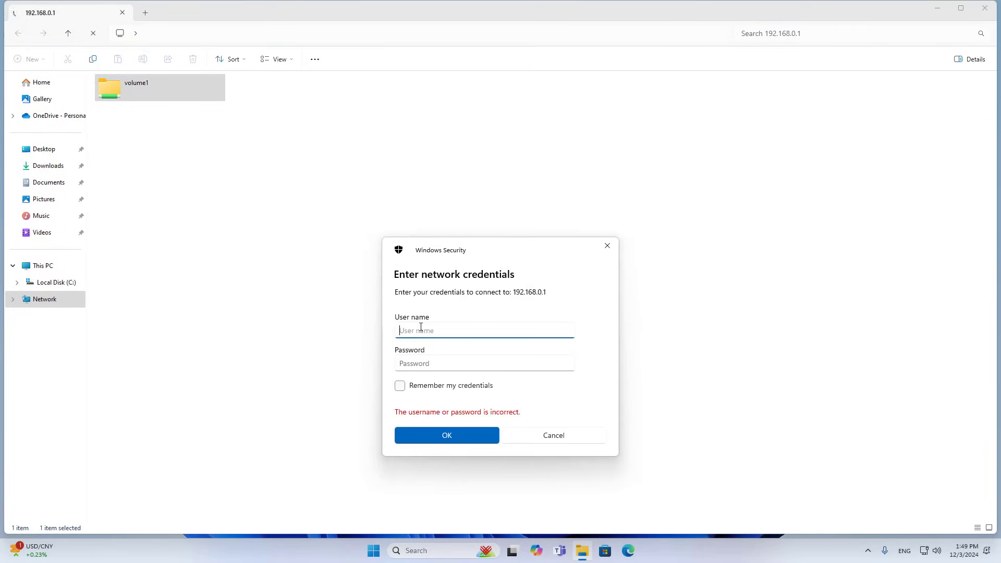
text(bth)
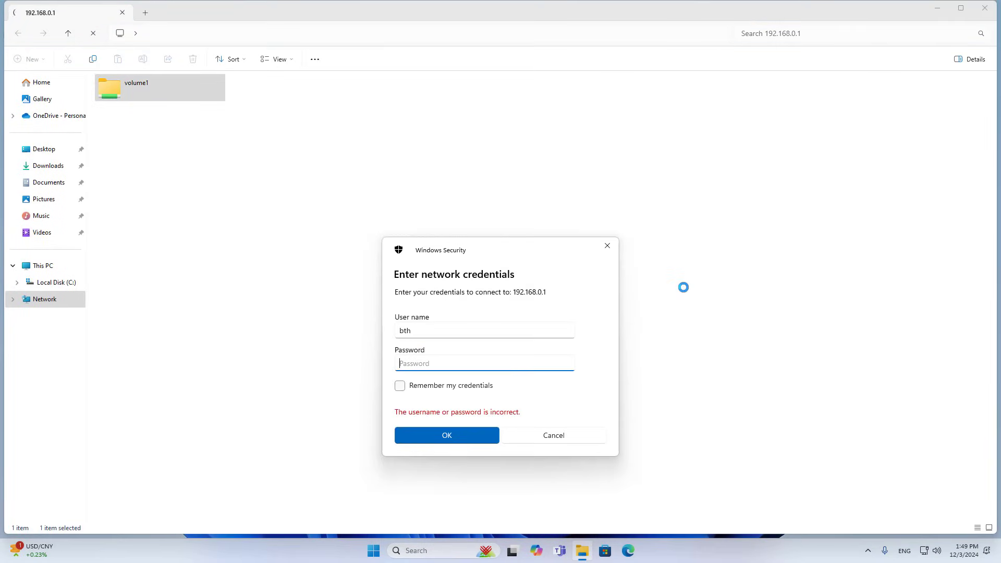
text(••••)
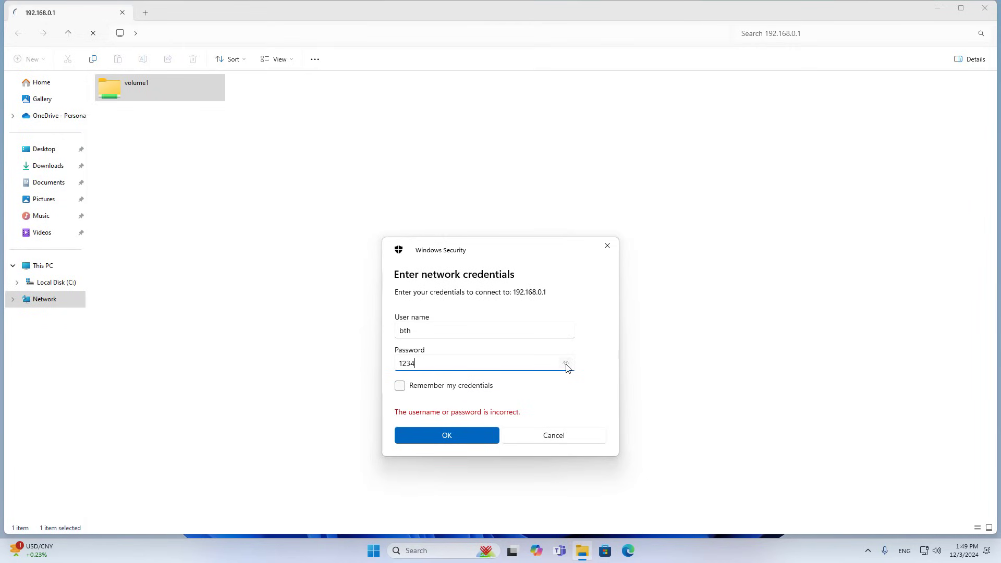
click(447, 435)
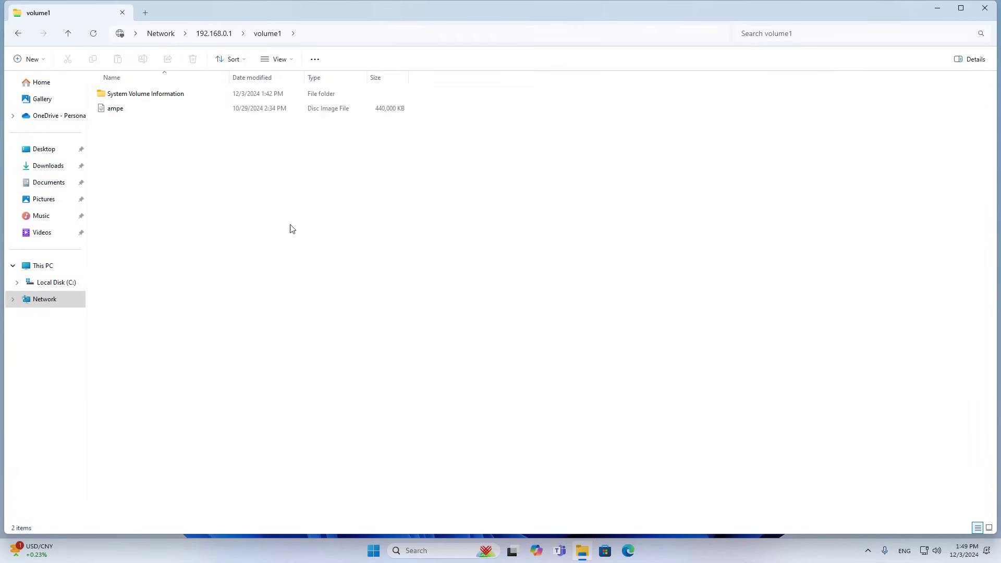
click(116, 107)
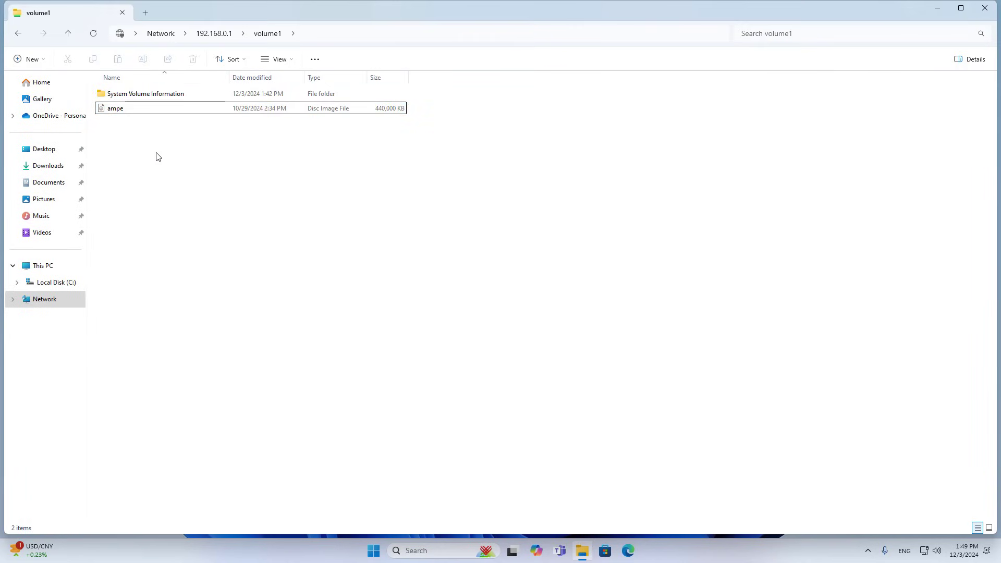
mouse_move(966, 20)
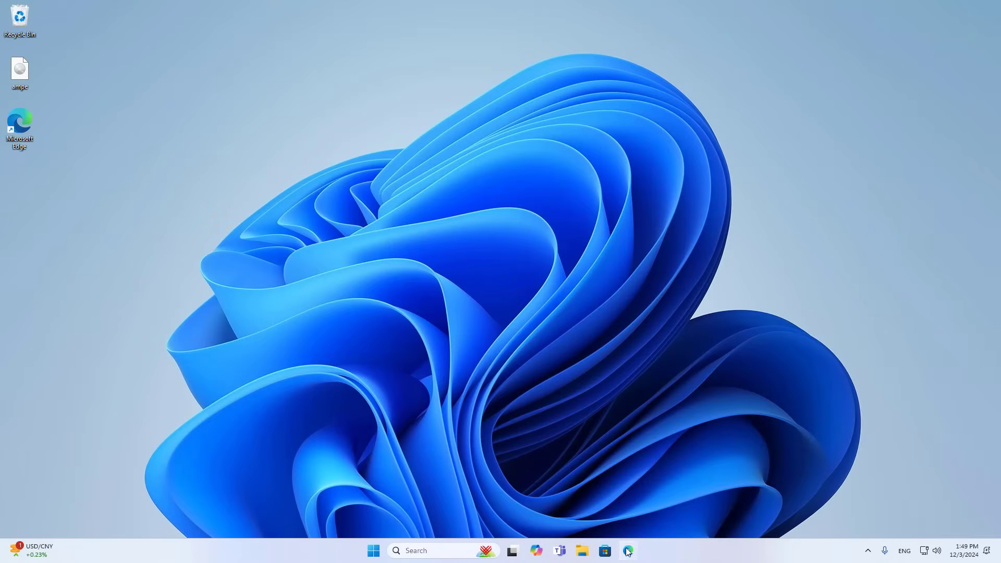
Log in at 192.168.0.1 and enable local FTP in USB Settings > Folder Sharing
click(628, 551)
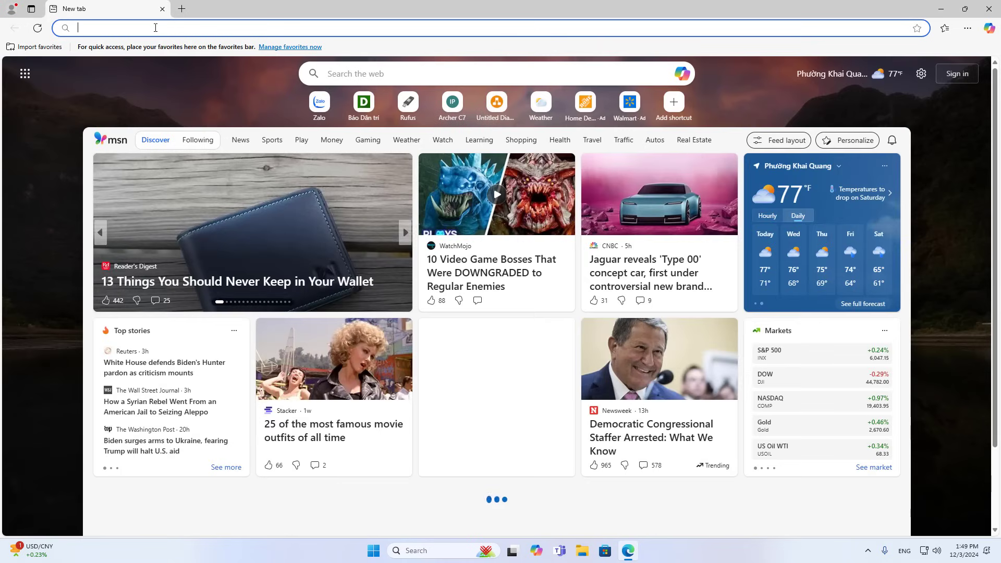
click(452, 103)
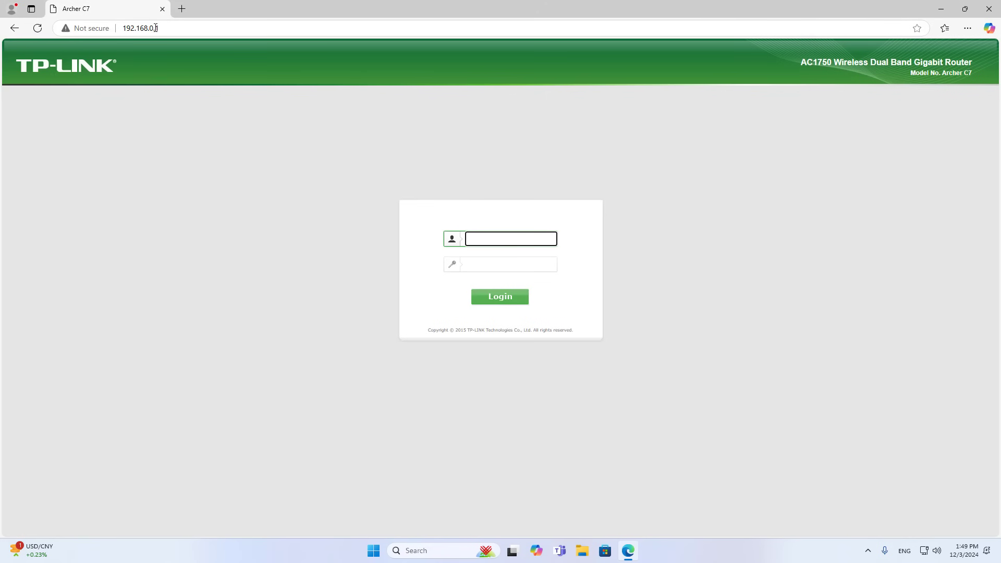
click(499, 296)
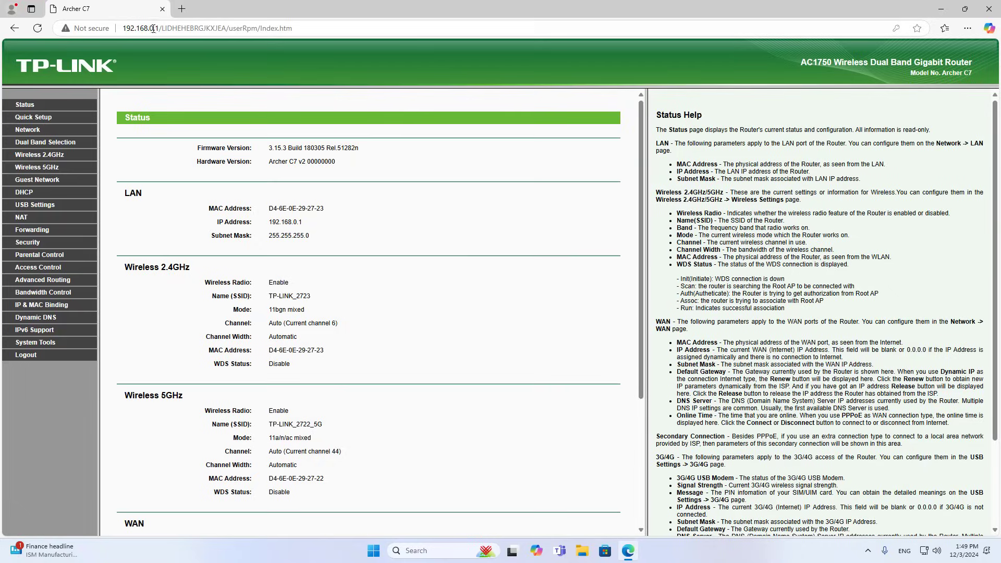
click(28, 217)
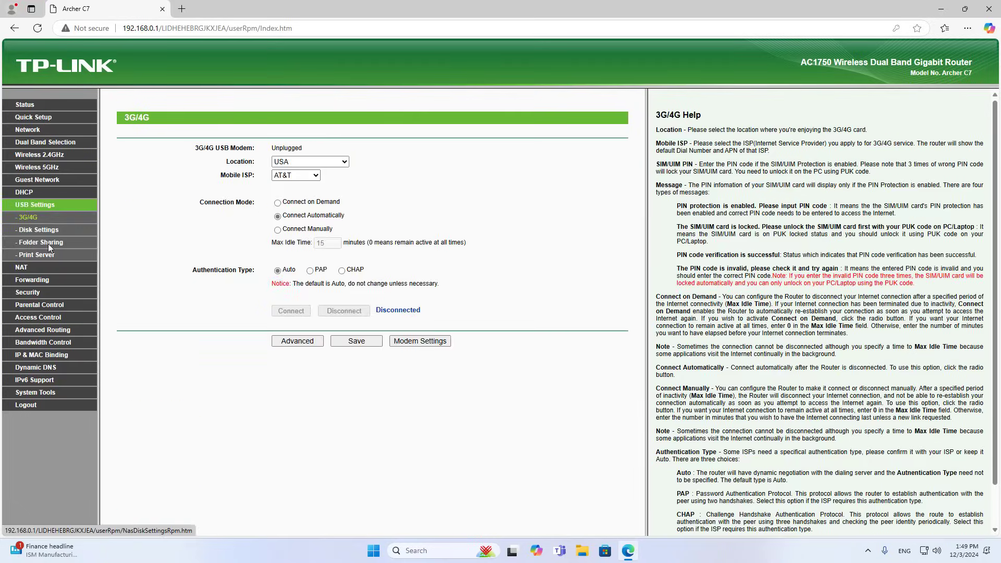
click(40, 242)
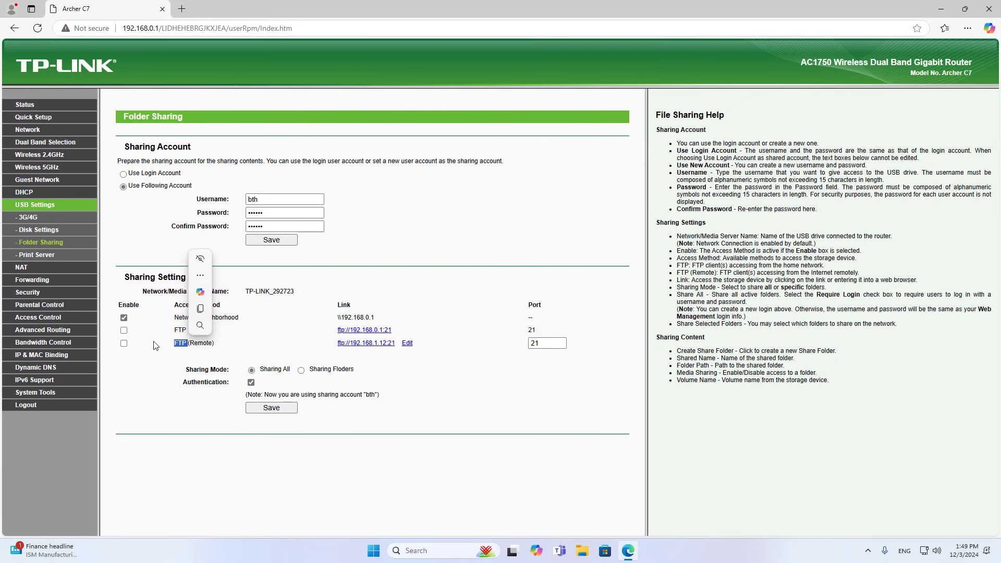
click(123, 330)
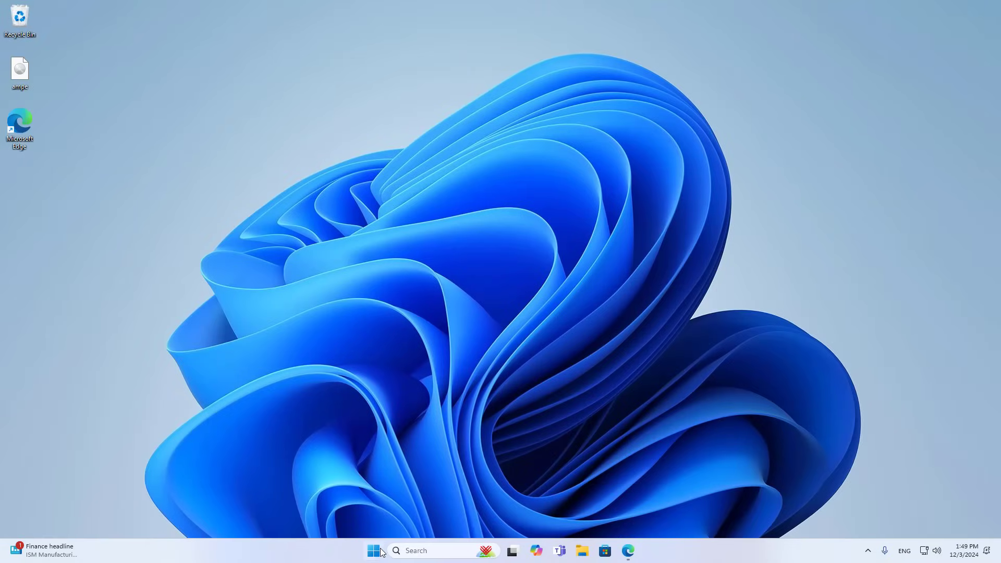
Browse ftp://192.168.0.1 as bth, confirm volume1 lists ampe.iso, and close Explorer
right_click(374, 551)
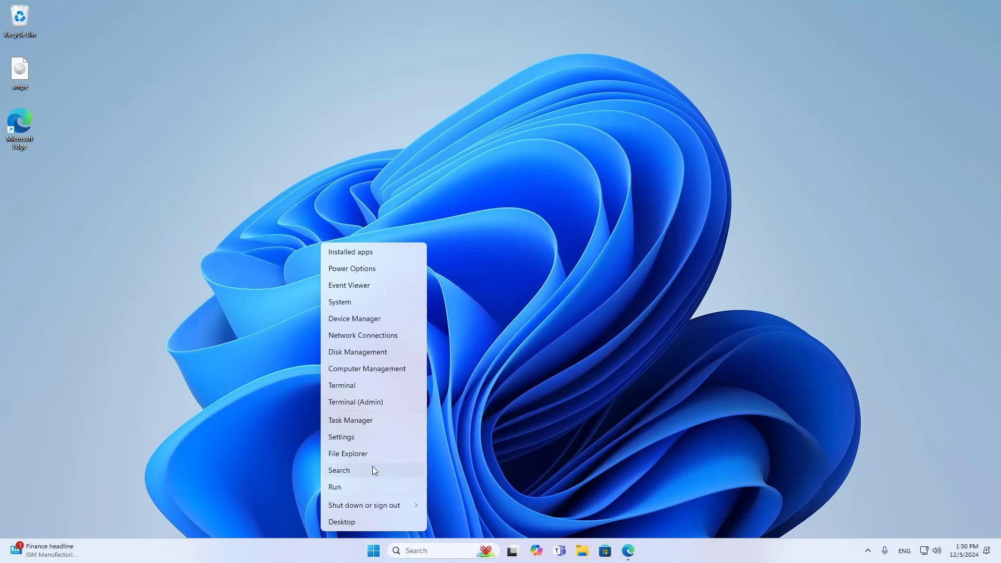
click(348, 454)
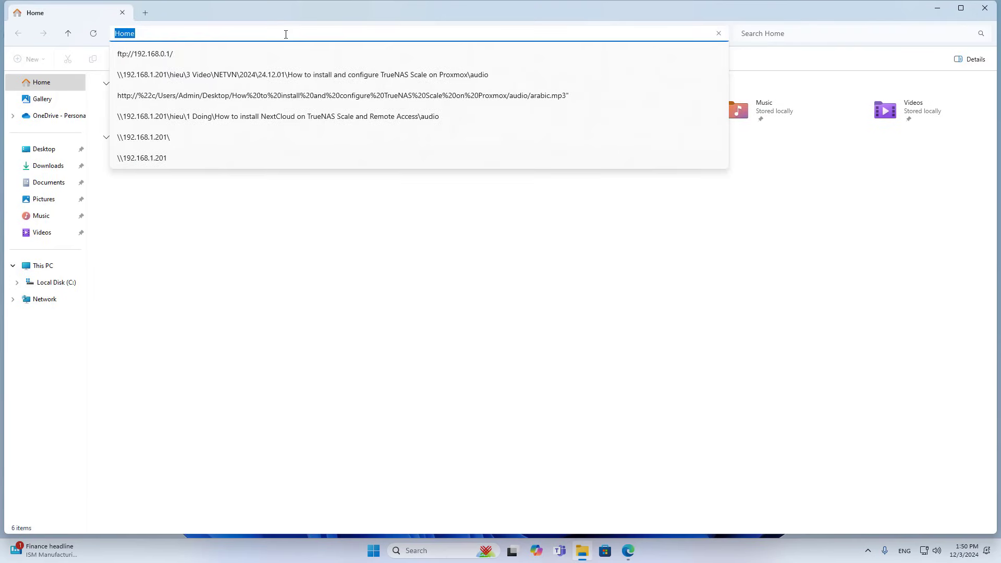
click(145, 54)
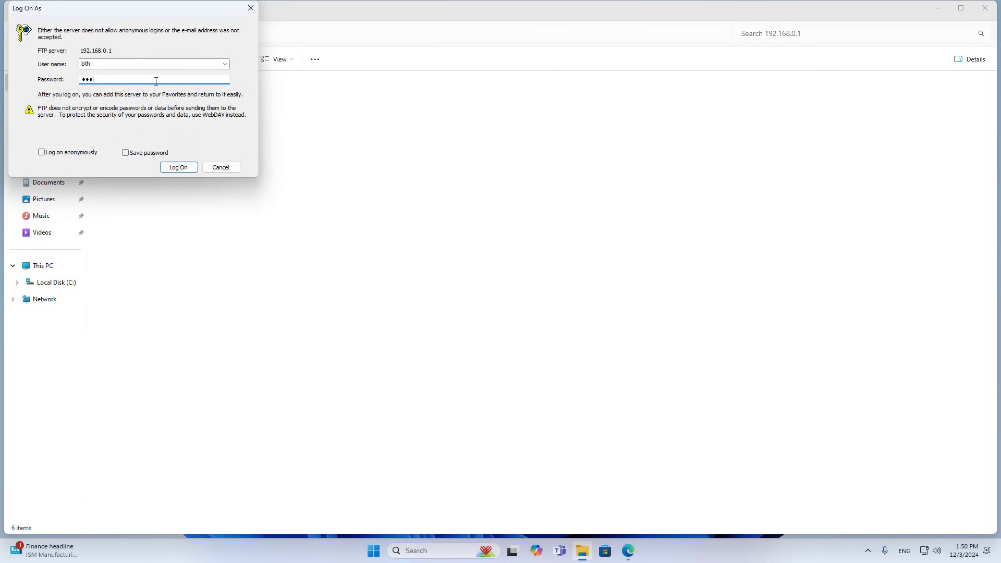
click(178, 166)
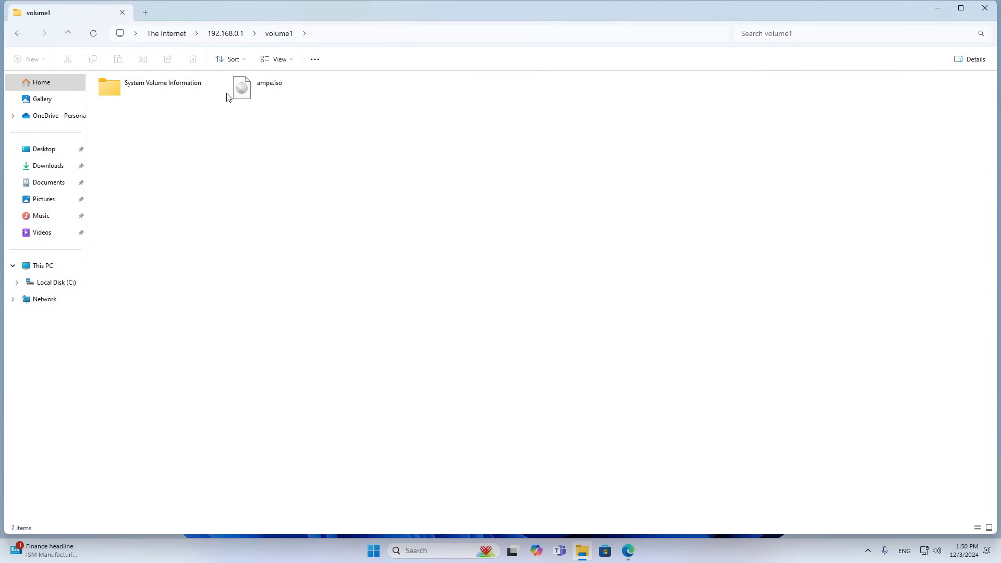
click(268, 86)
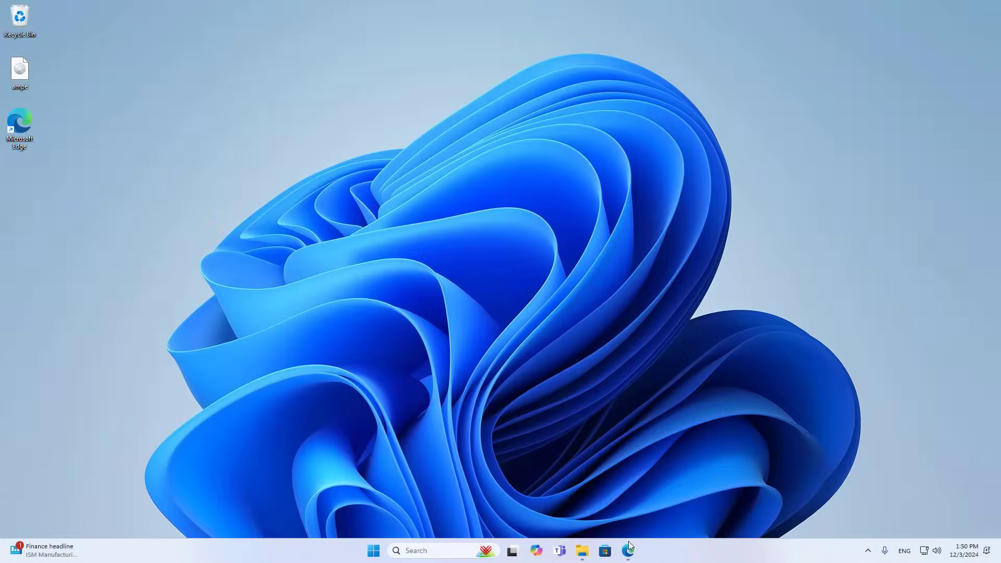
Note the FTP (Remote) address, then read WAN IP 192.168.1.12 on the Status page
click(627, 551)
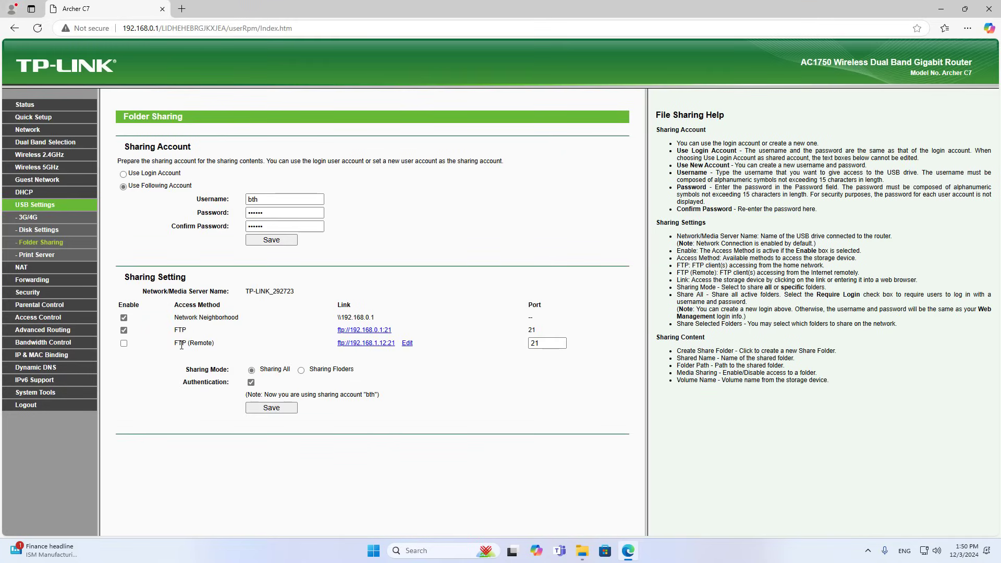
double_click(194, 343)
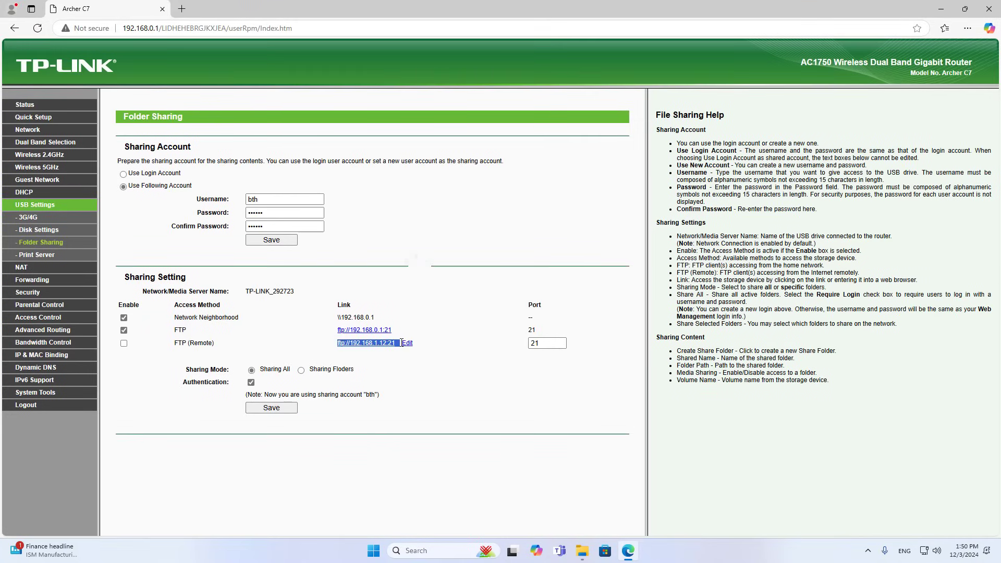
click(24, 104)
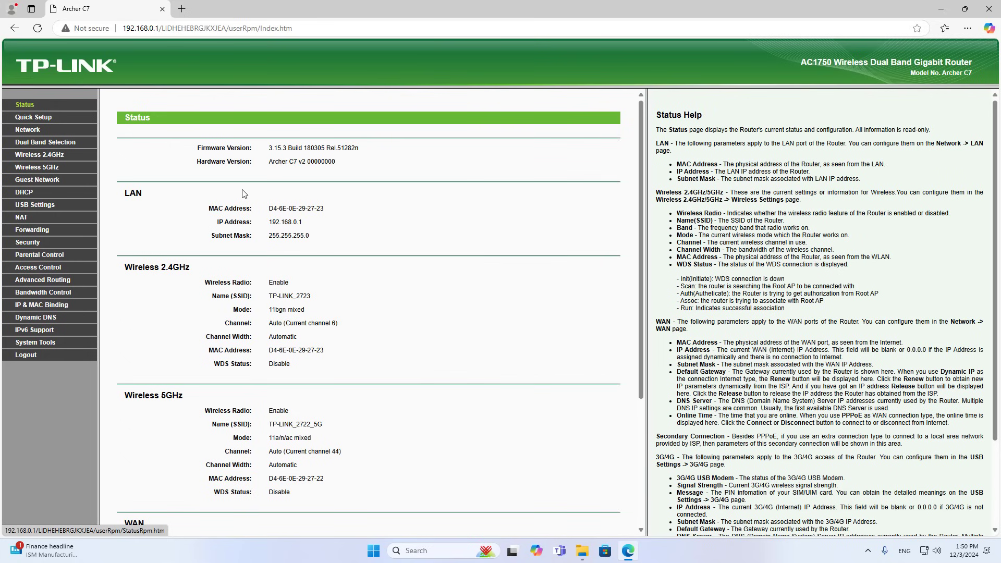
scroll(down, 3)
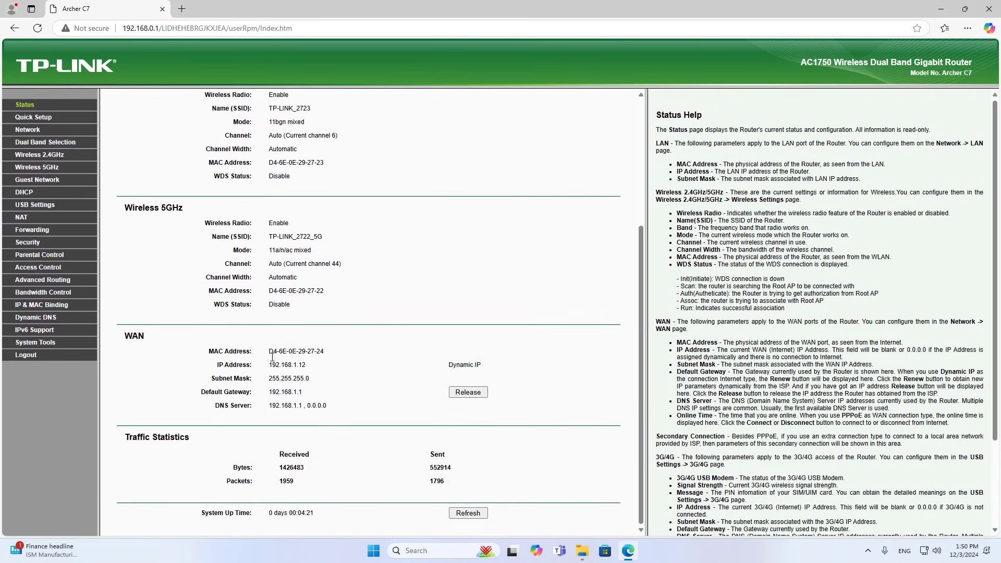
double_click(286, 365)
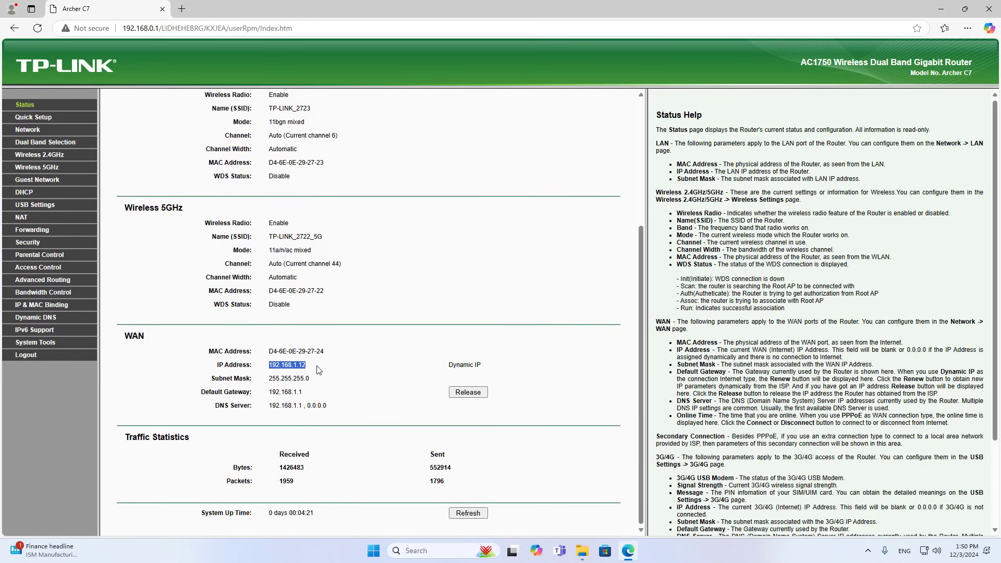
mouse_move(34, 205)
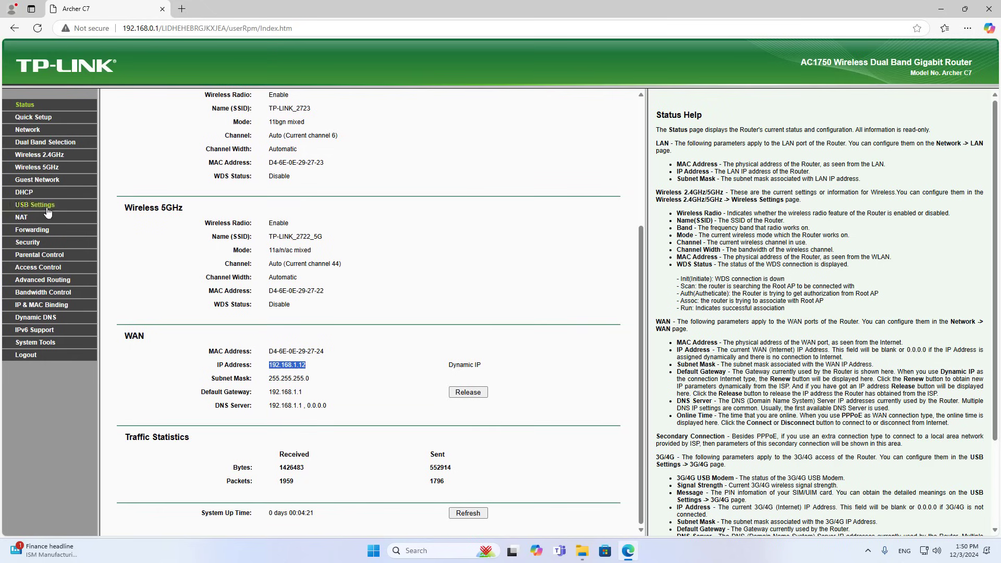
Enable FTP (Remote) access on ftp://192.168.1.12:21 in Folder Sharing
click(34, 205)
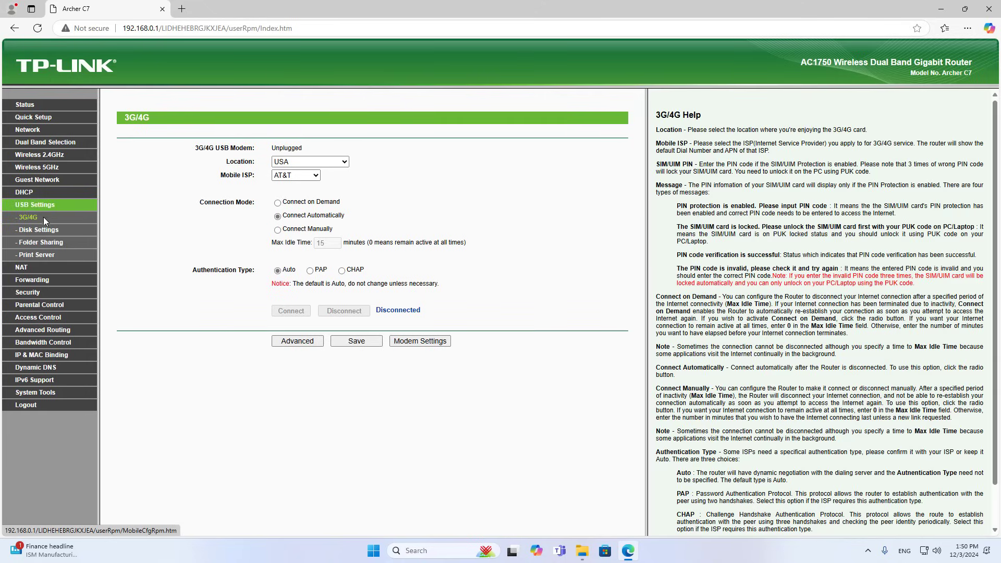
click(41, 242)
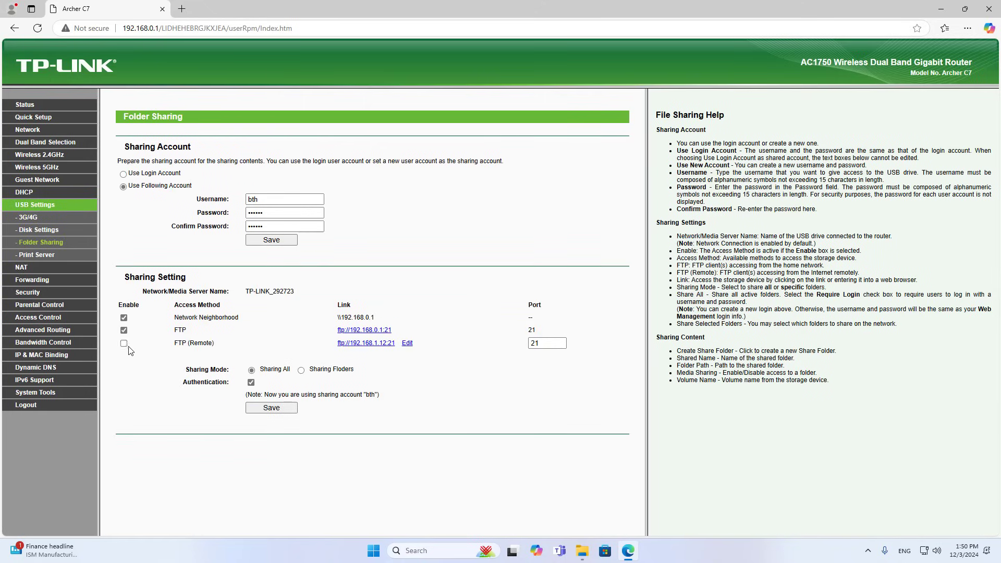
click(123, 343)
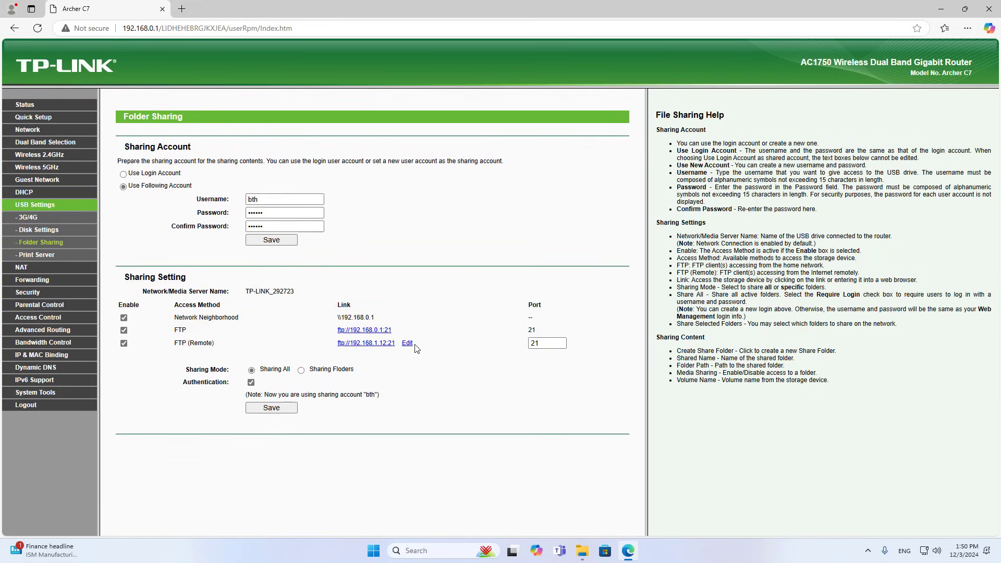